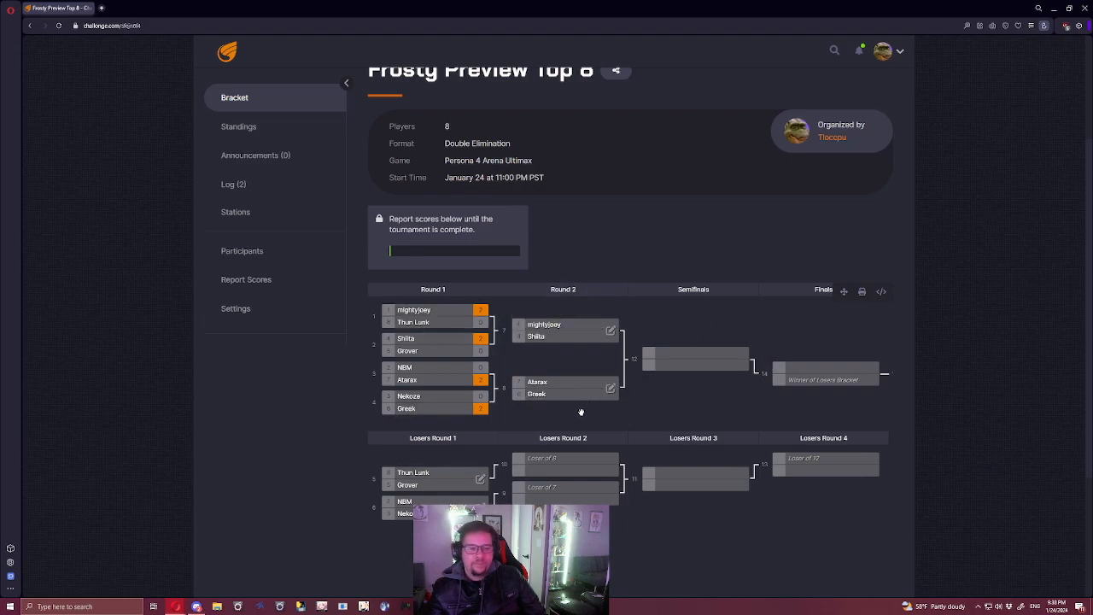
mouse_move(492, 416)
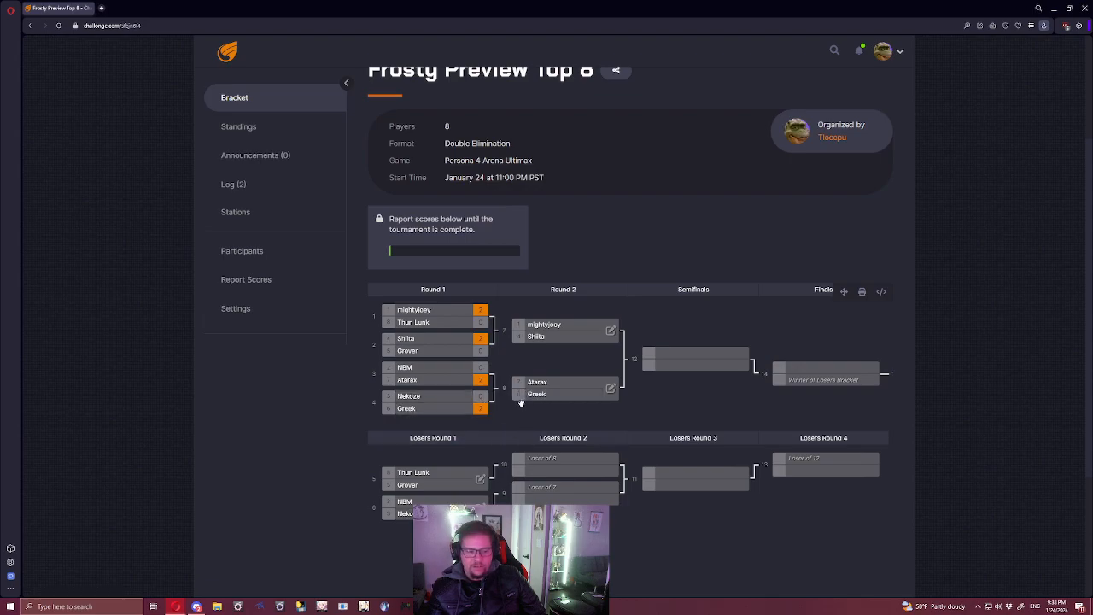
mouse_move(518, 406)
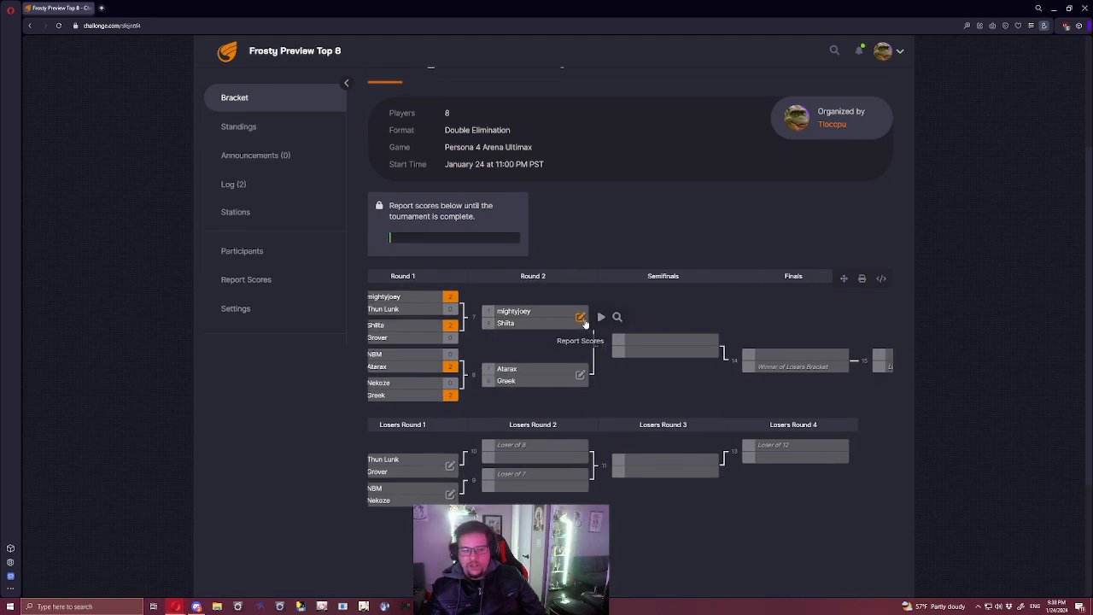
Report the Round 2 results: Shiita 2–0 over mightyjoey, Greek 2–0 over Atarax.
click(581, 317)
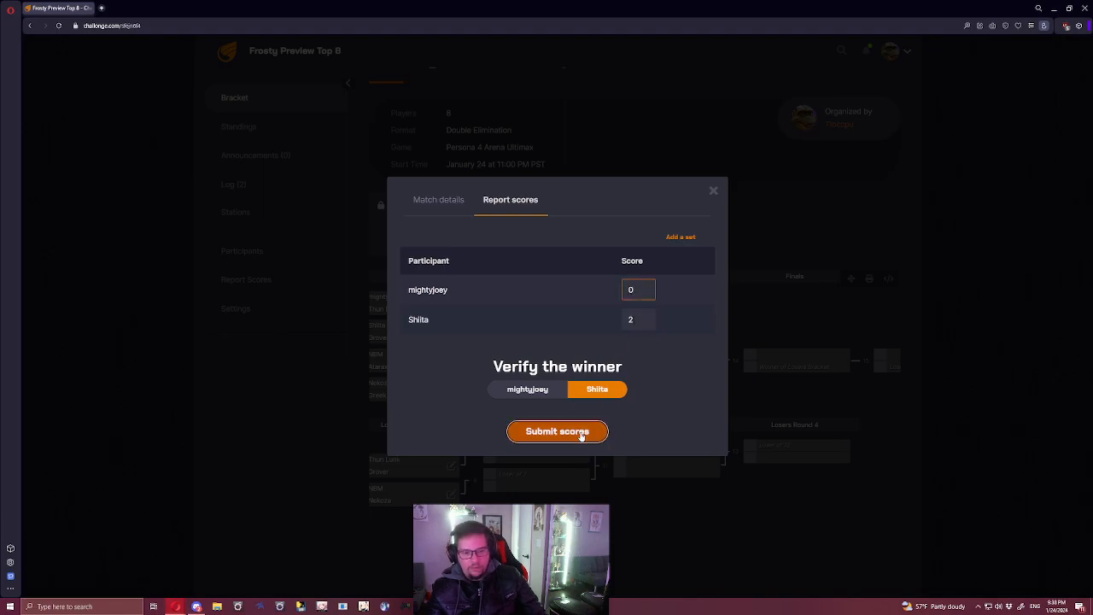
click(557, 430)
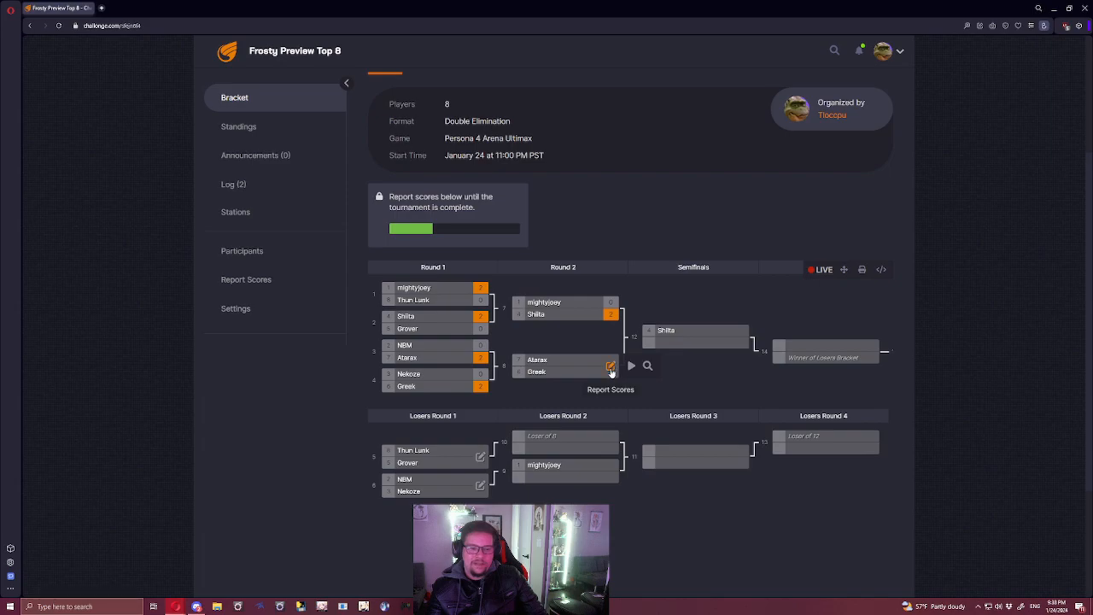
click(610, 365)
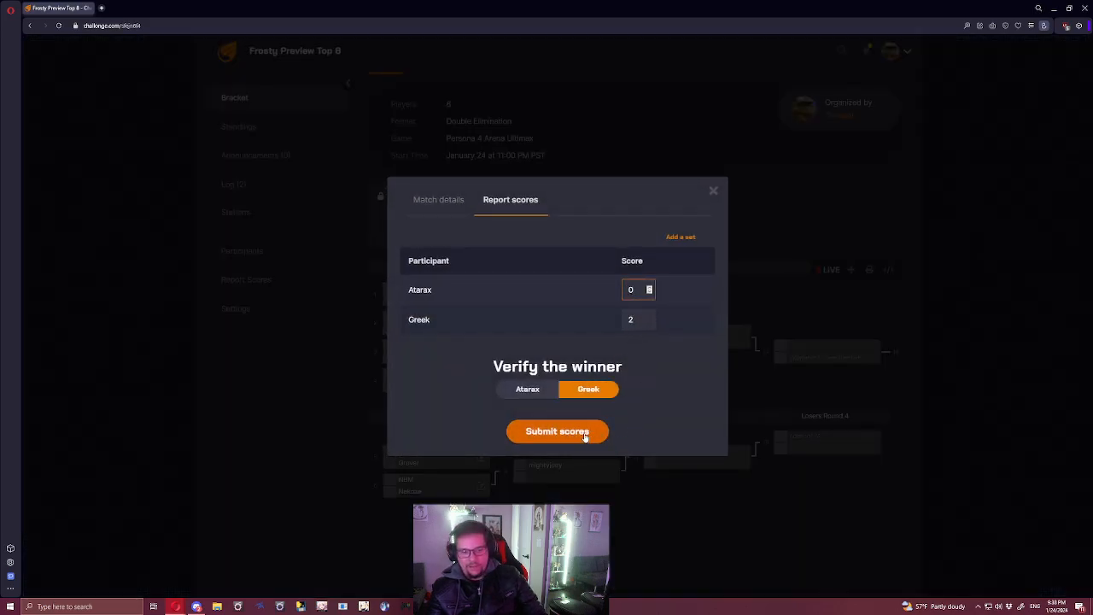
click(557, 431)
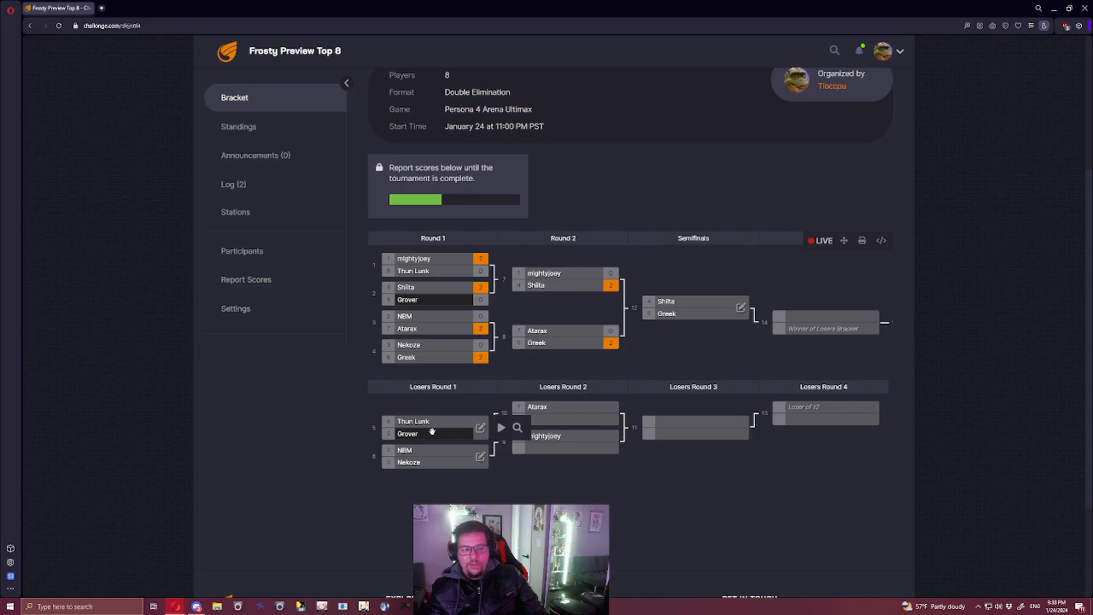
mouse_move(433, 433)
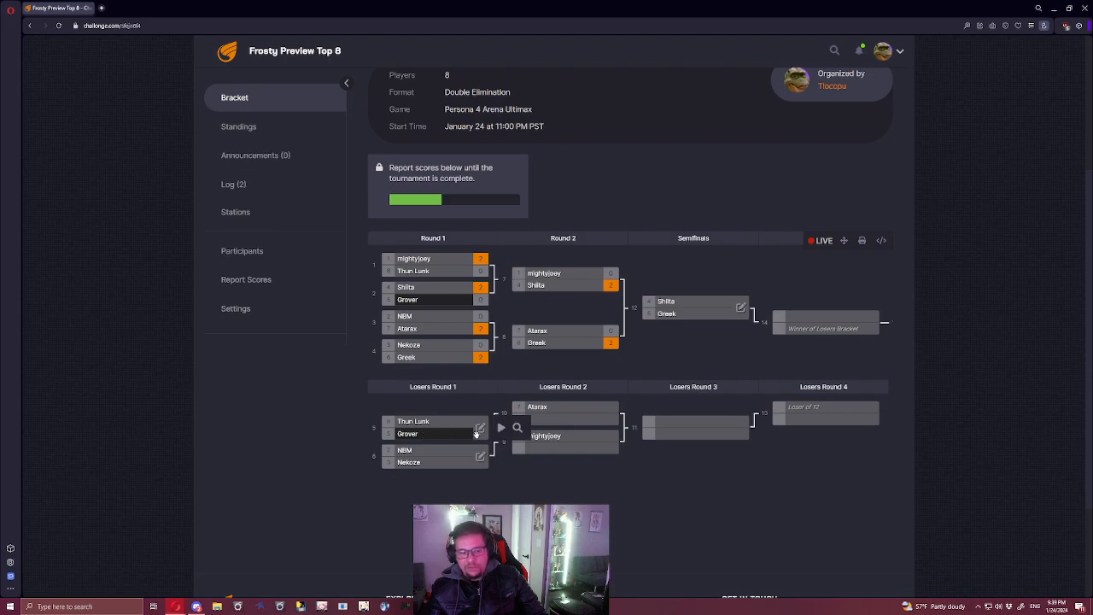
Report the Losers Round 1 scores: Thun Lunk 2–1 over Grover, NBM 2–1 over Nekoze.
click(480, 428)
text(1)
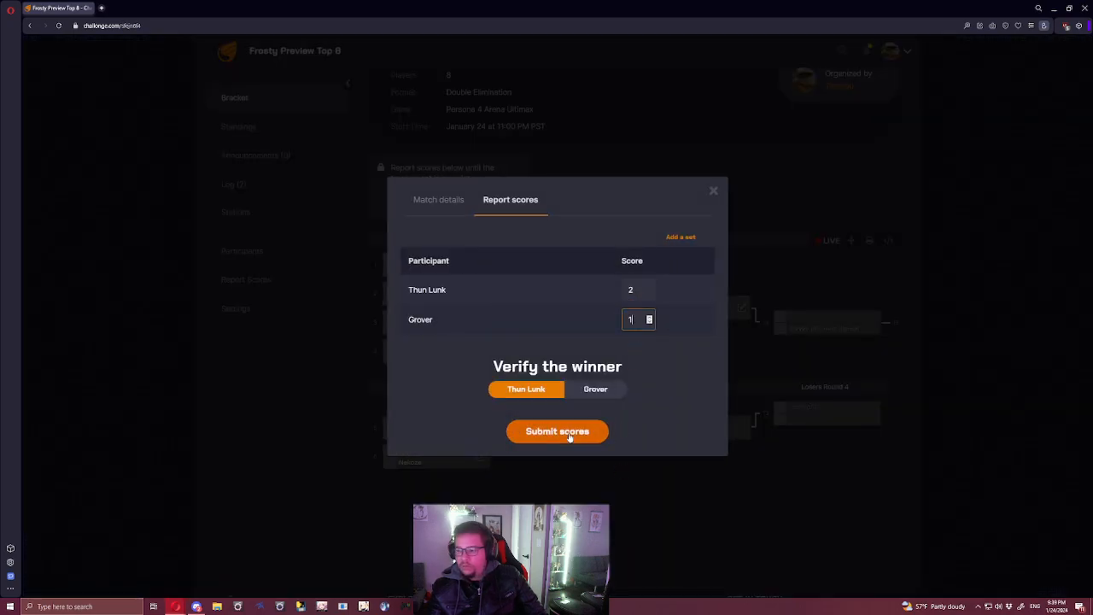
click(556, 431)
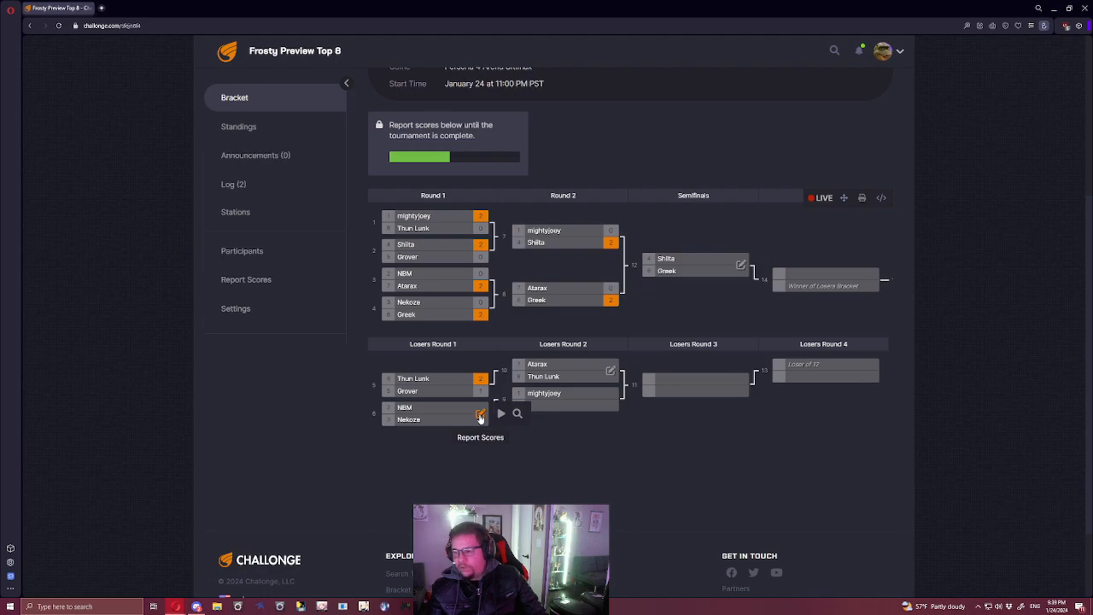
click(480, 419)
text(1)
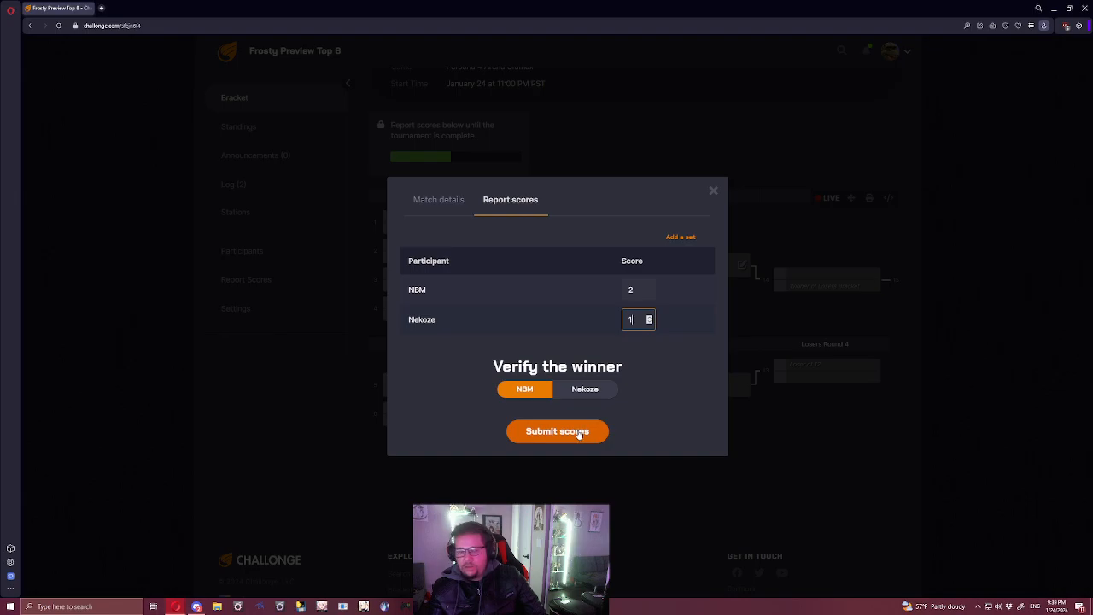
click(557, 430)
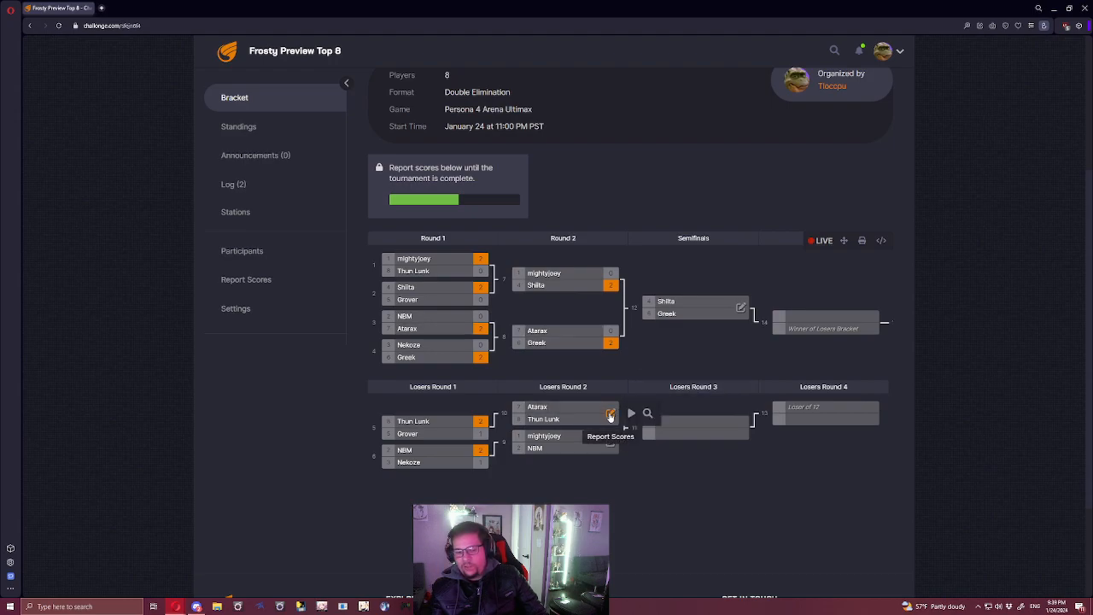
Report the Atarax vs Thun Lunk match as 1–2, a Thun Lunk win.
click(610, 416)
text(2)
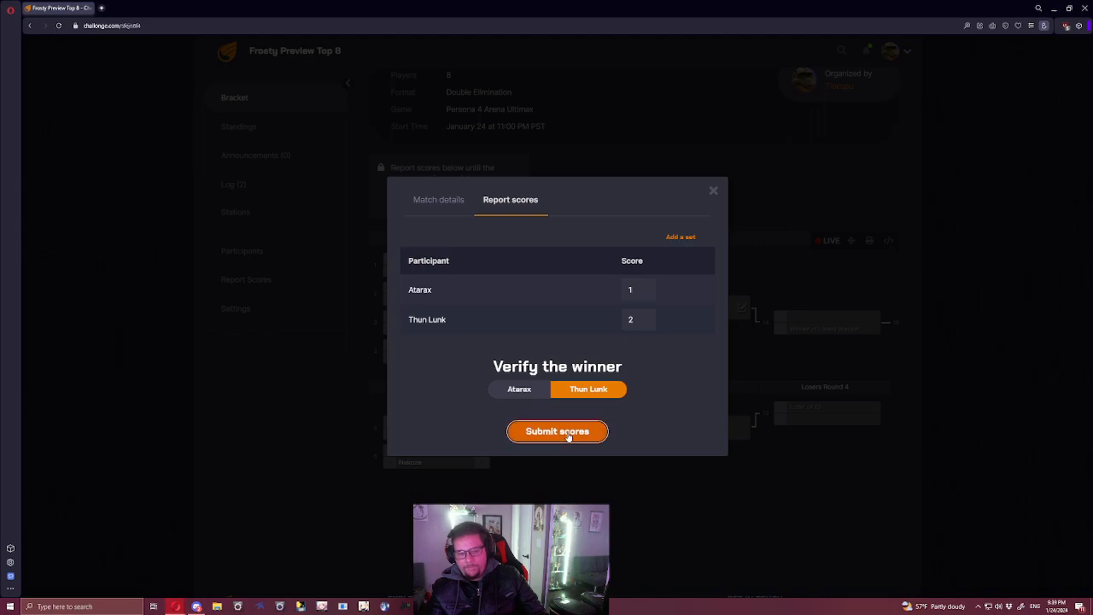
click(556, 431)
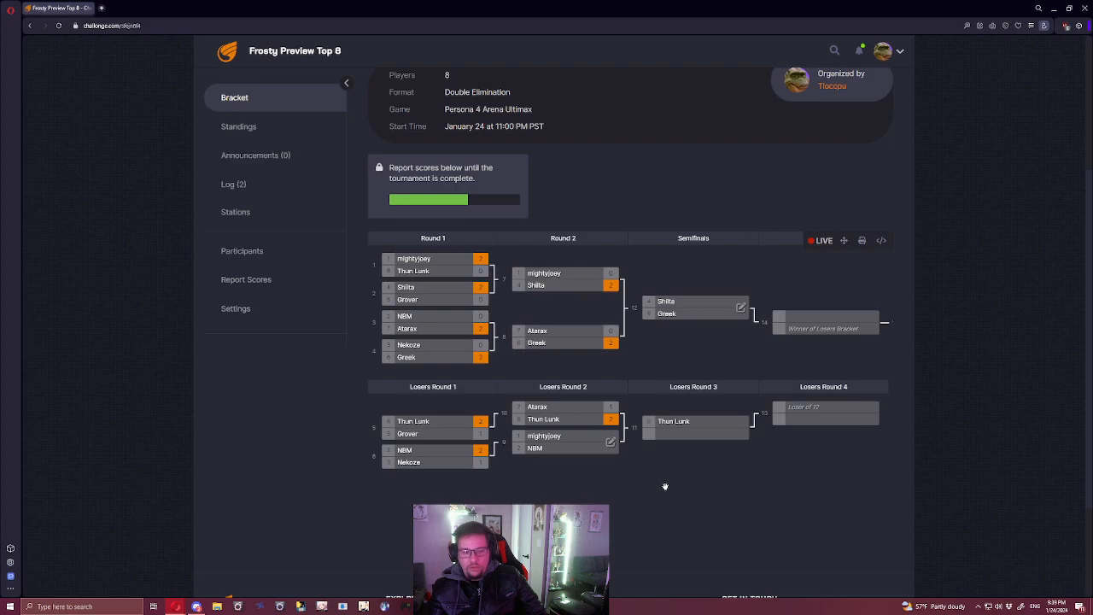
mouse_move(625, 468)
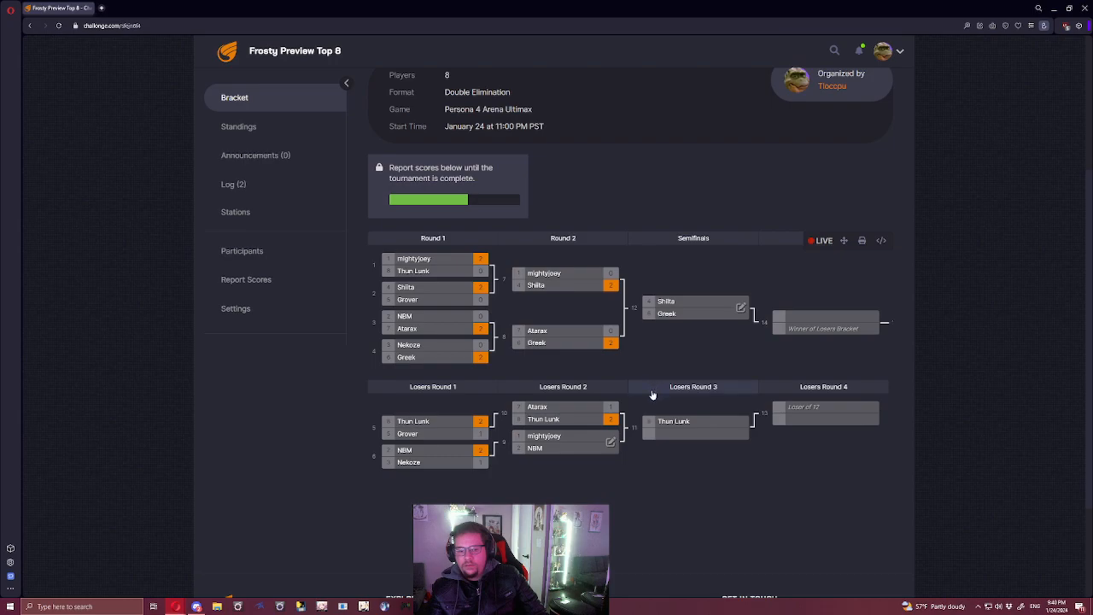
mouse_move(651, 471)
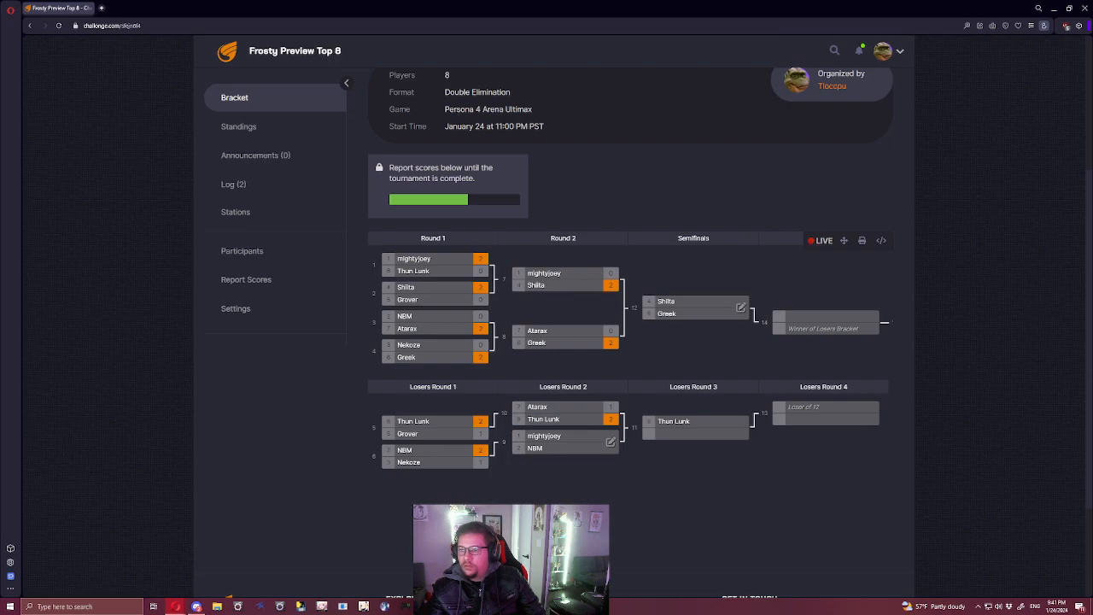
mouse_move(721, 248)
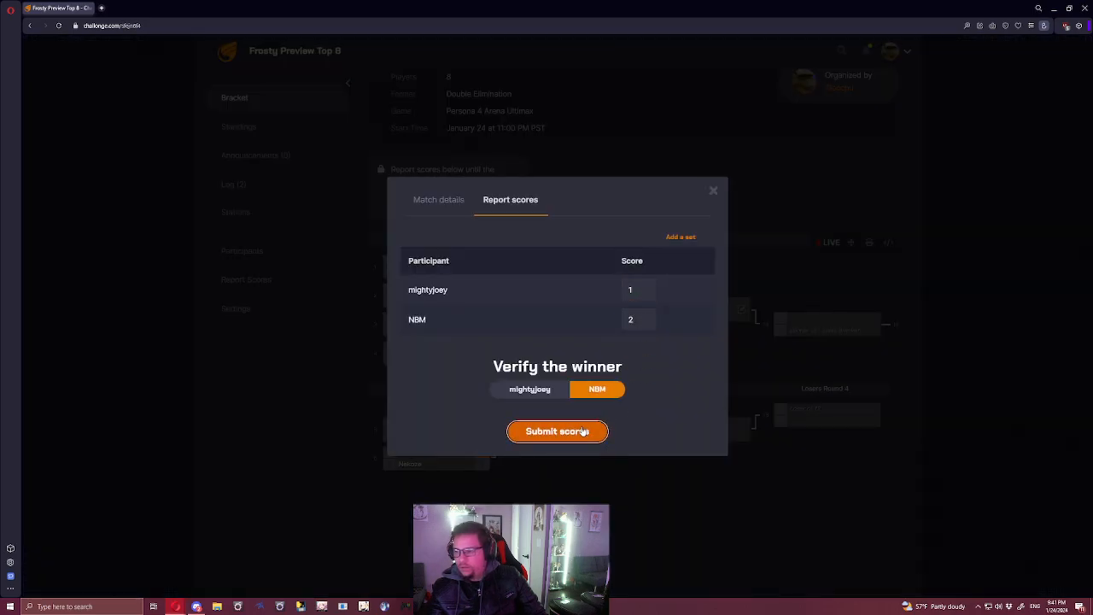
click(557, 432)
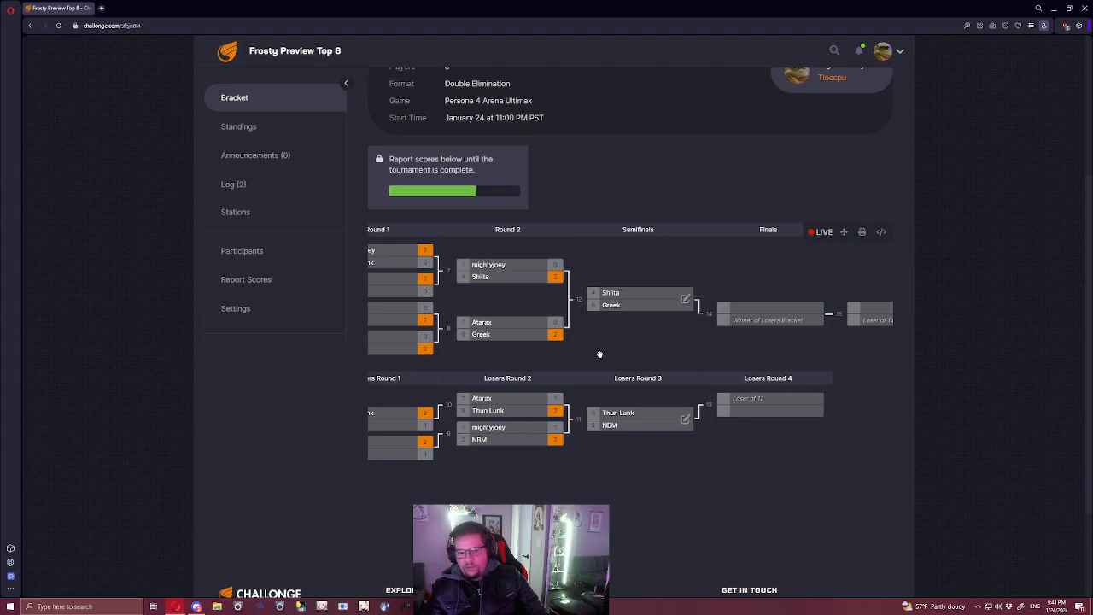
mouse_move(669, 454)
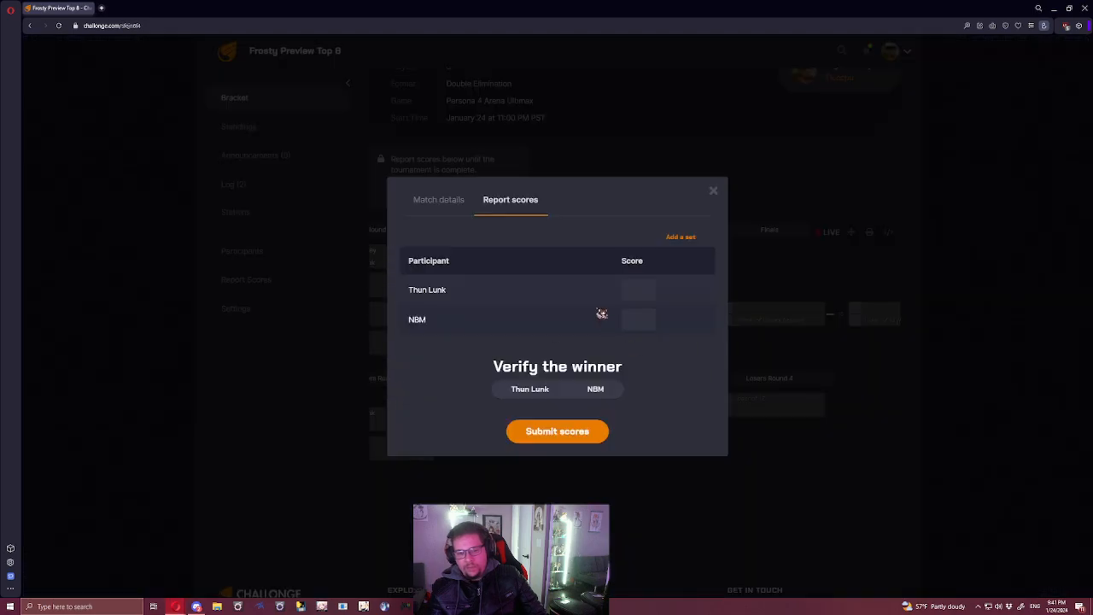
click(638, 319)
text(2)
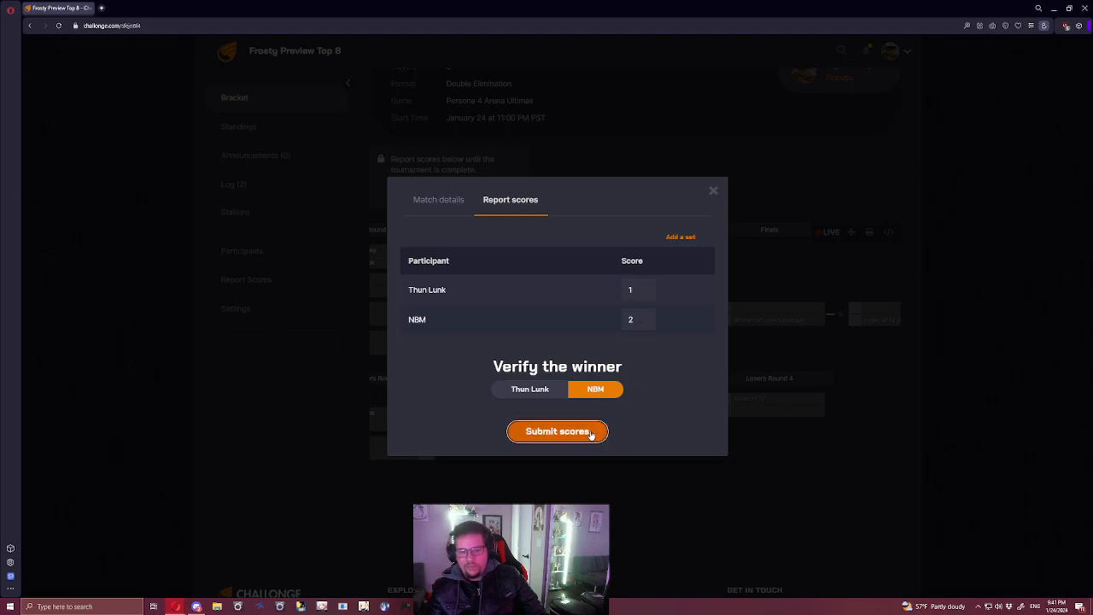
click(557, 431)
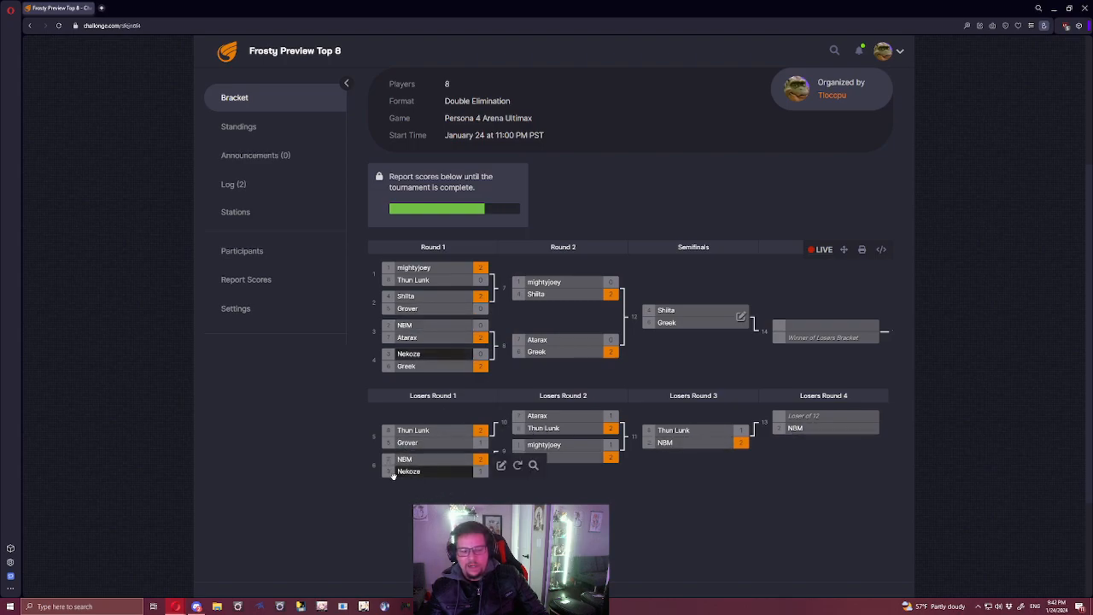
mouse_move(410, 470)
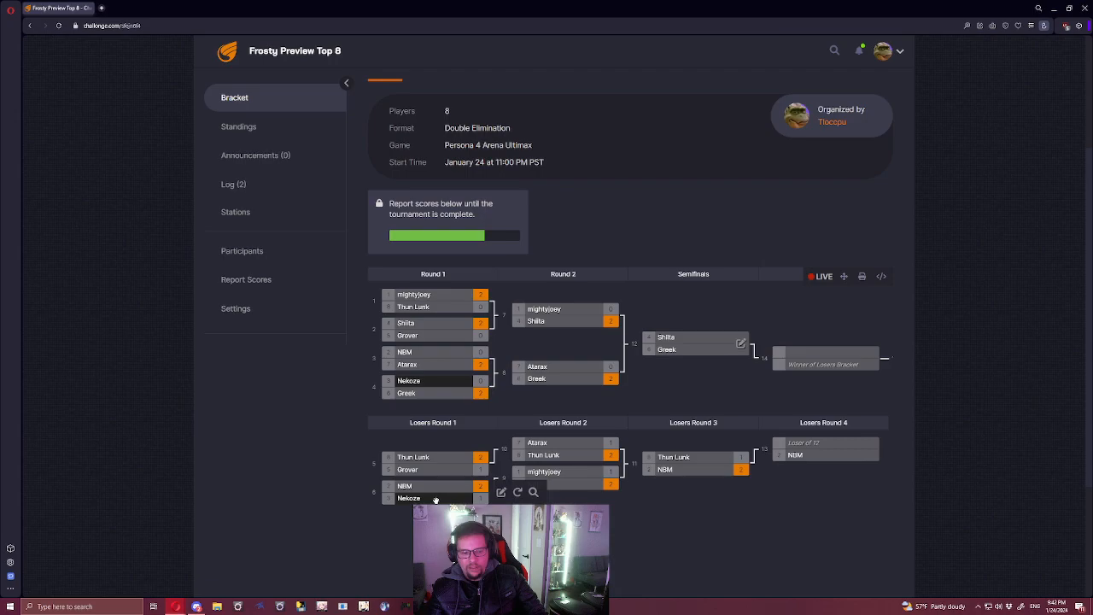
scroll(down, 3)
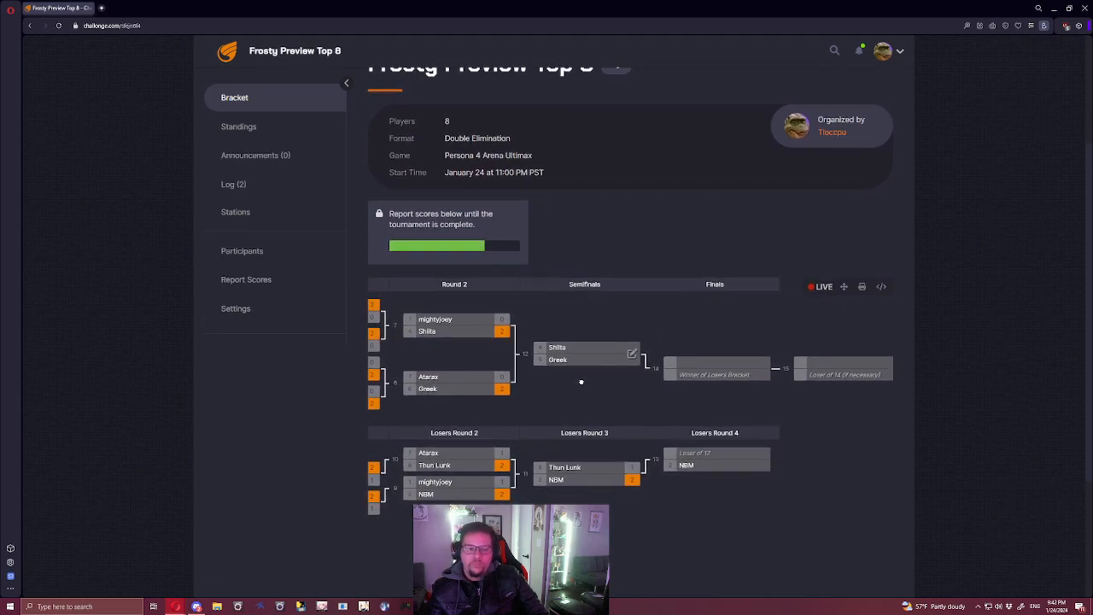
mouse_move(581, 379)
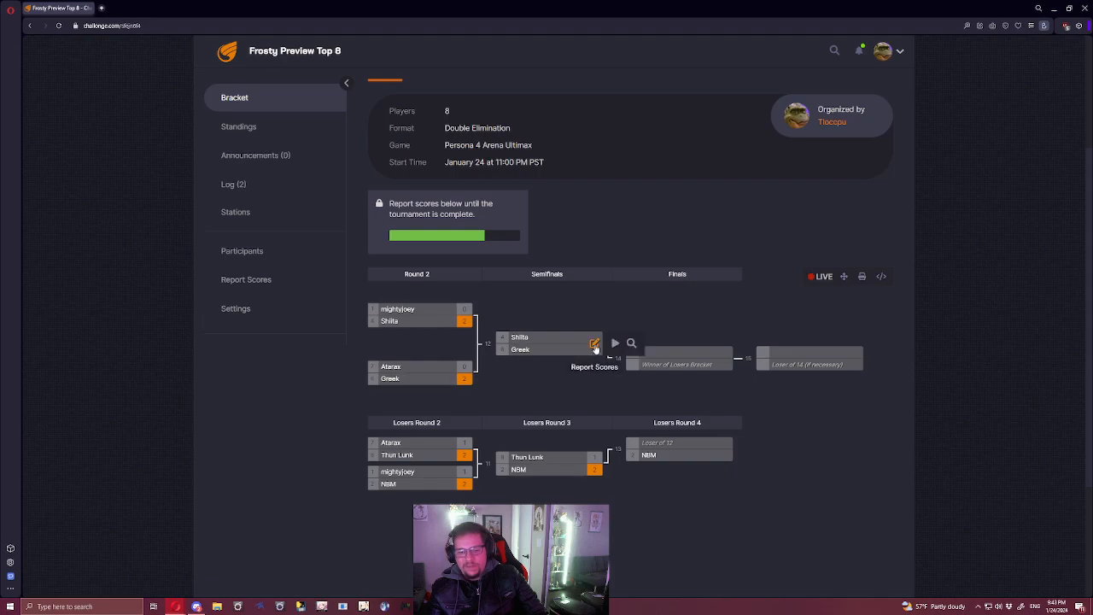
Report the Shiita vs Greek semifinal as 3–1 with Shiita as winner.
click(595, 343)
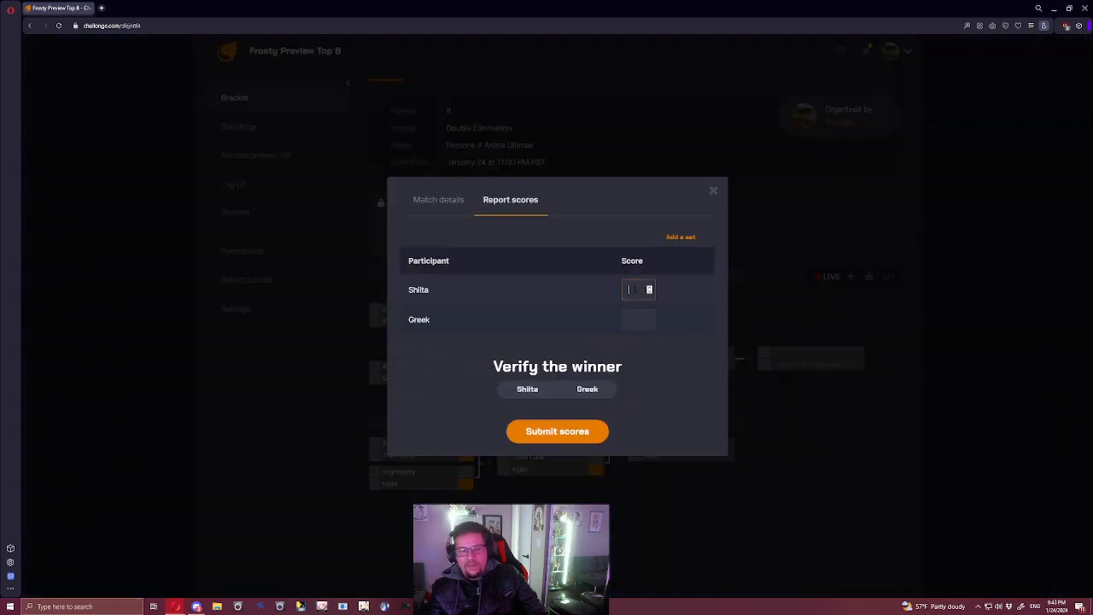
text(1)
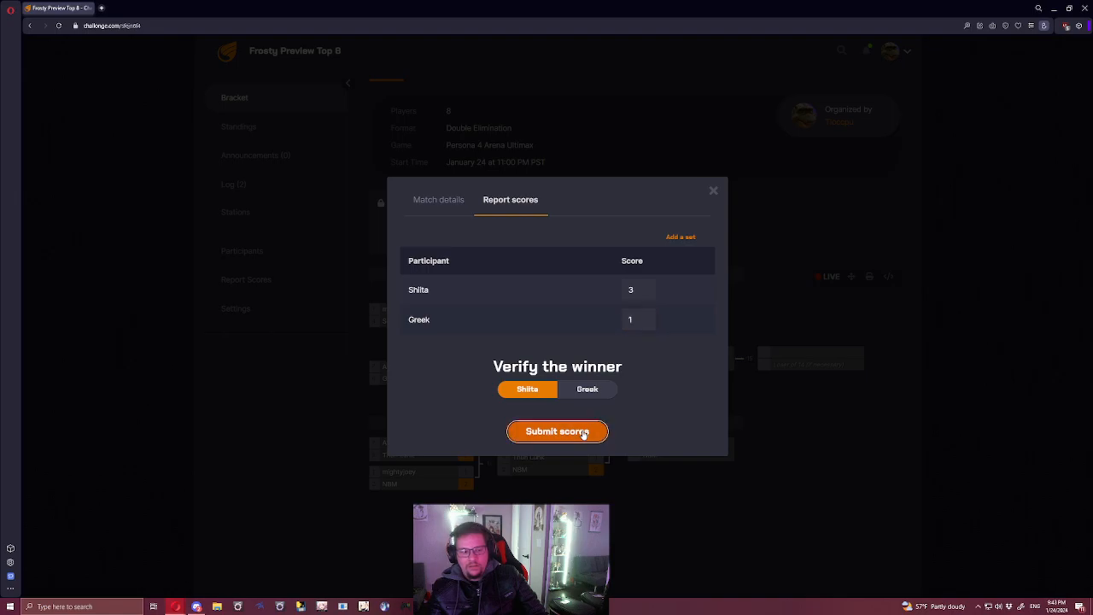
click(556, 431)
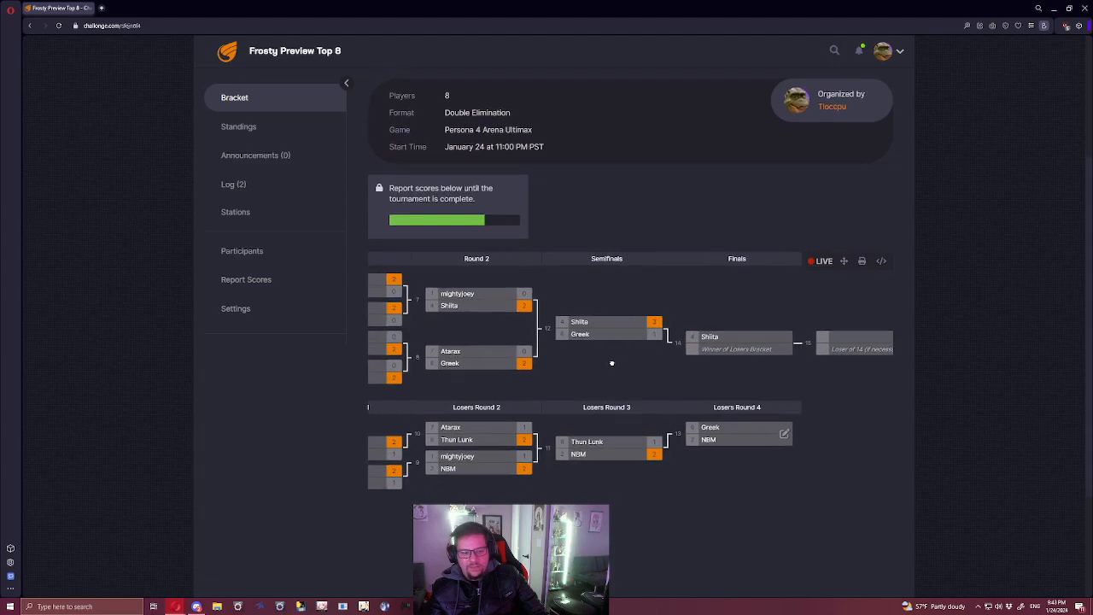
scroll(down, 3)
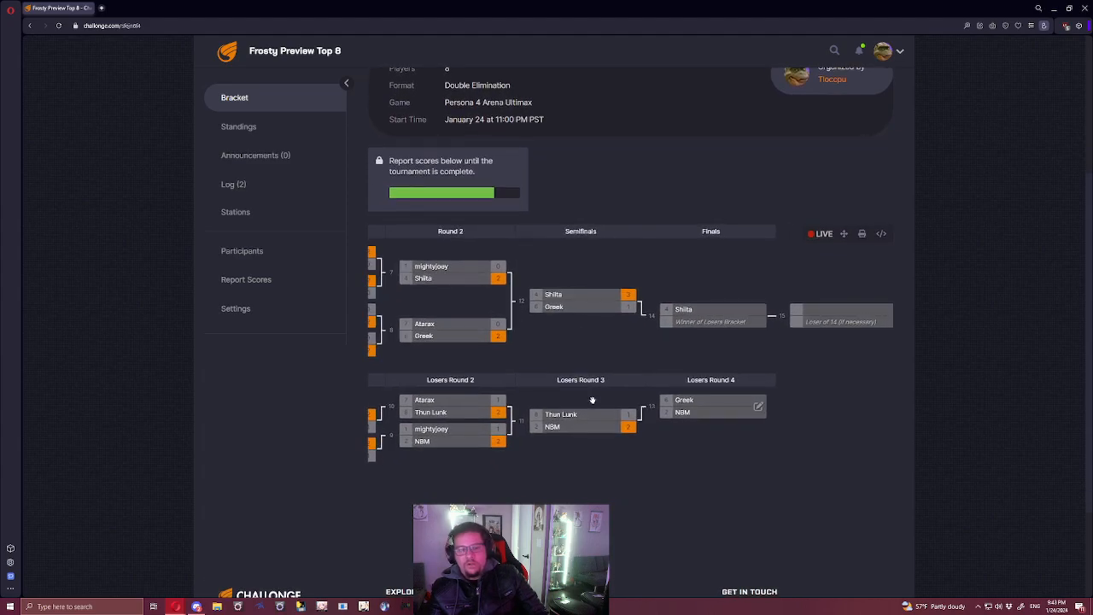
mouse_move(749, 445)
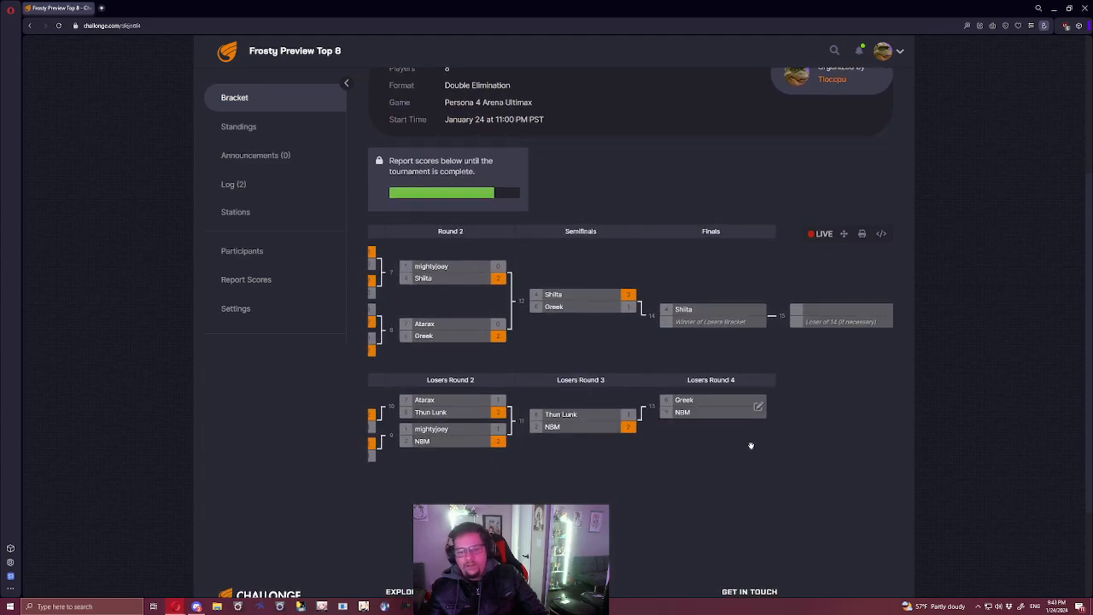
mouse_move(732, 424)
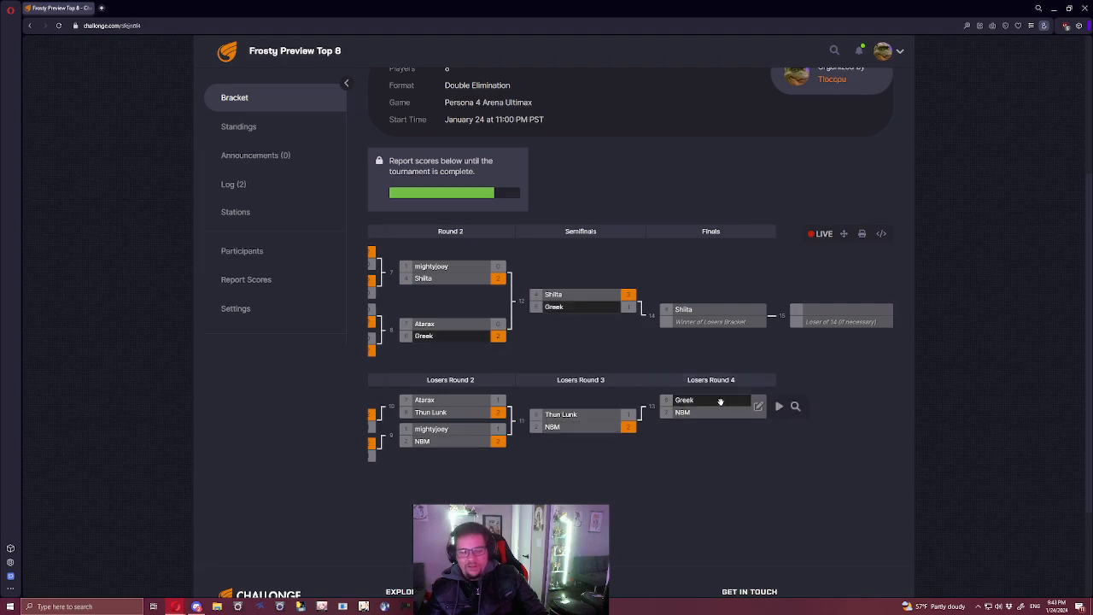
mouse_move(721, 401)
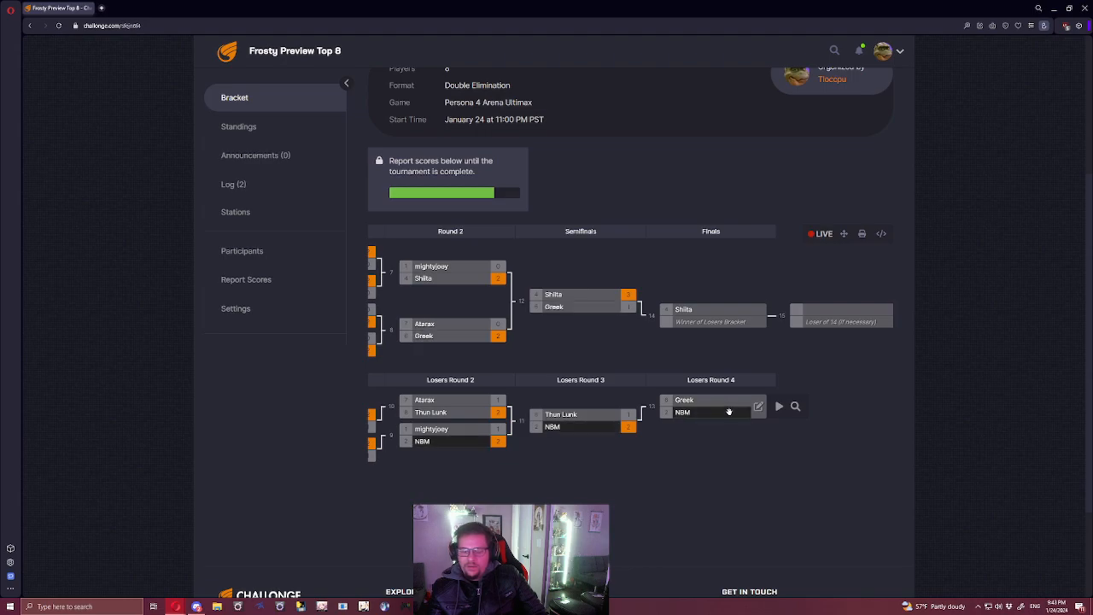
mouse_move(759, 406)
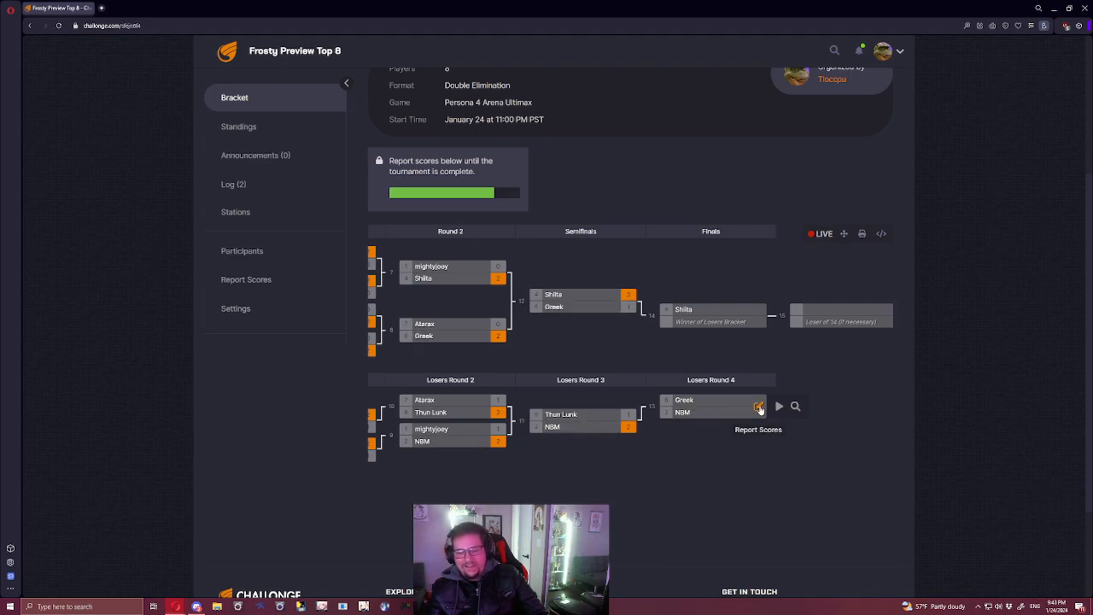
Report the Losers Round 4 match as Greek 2, NBM 3, with NBM as winner.
click(758, 404)
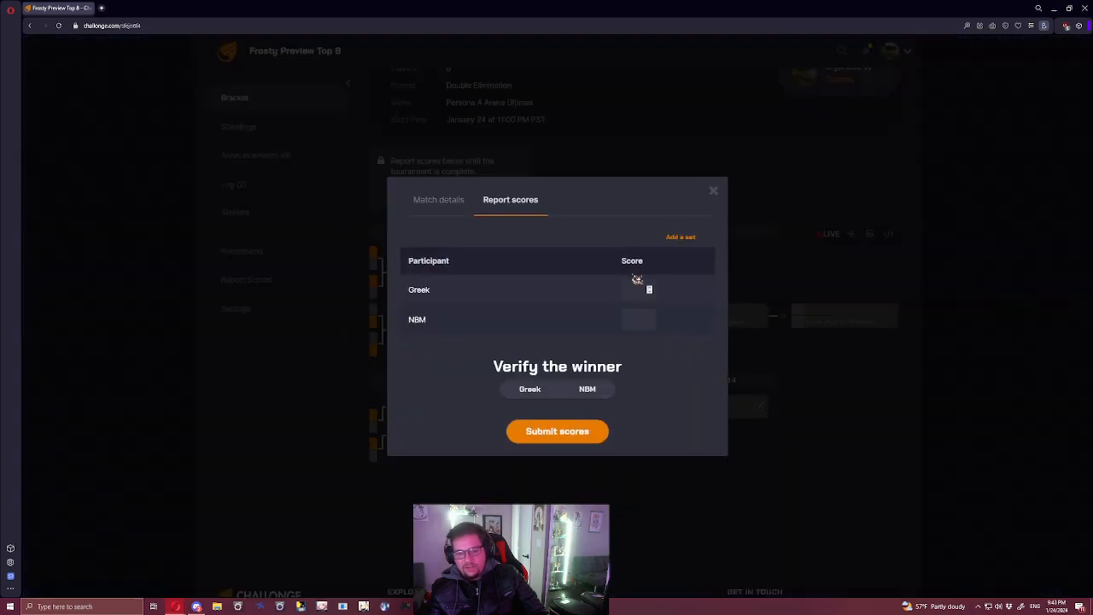
click(638, 319)
text(3)
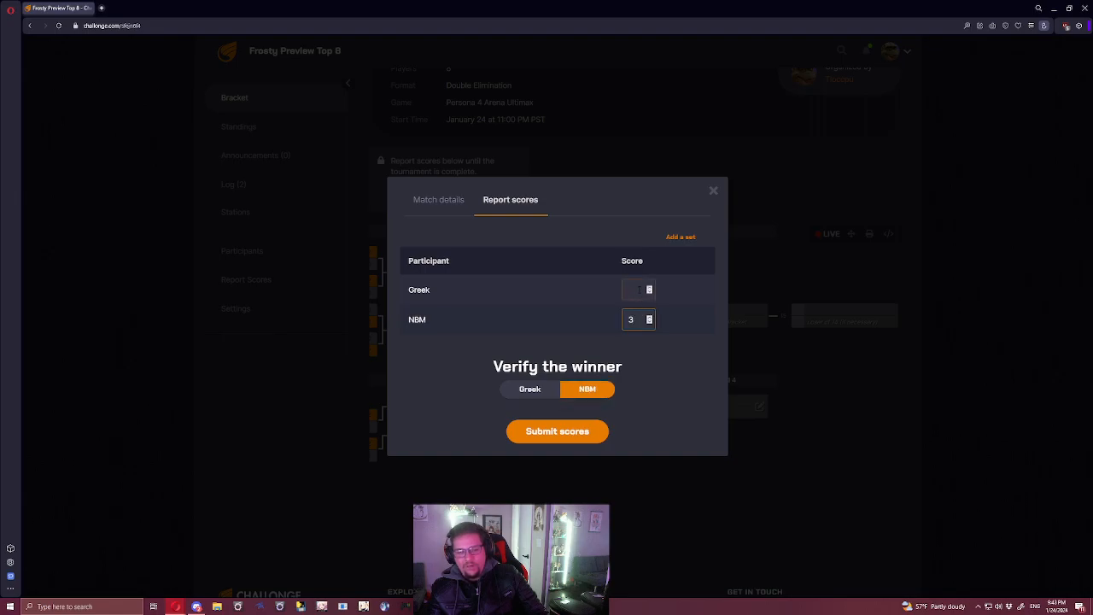
click(638, 290)
text(2)
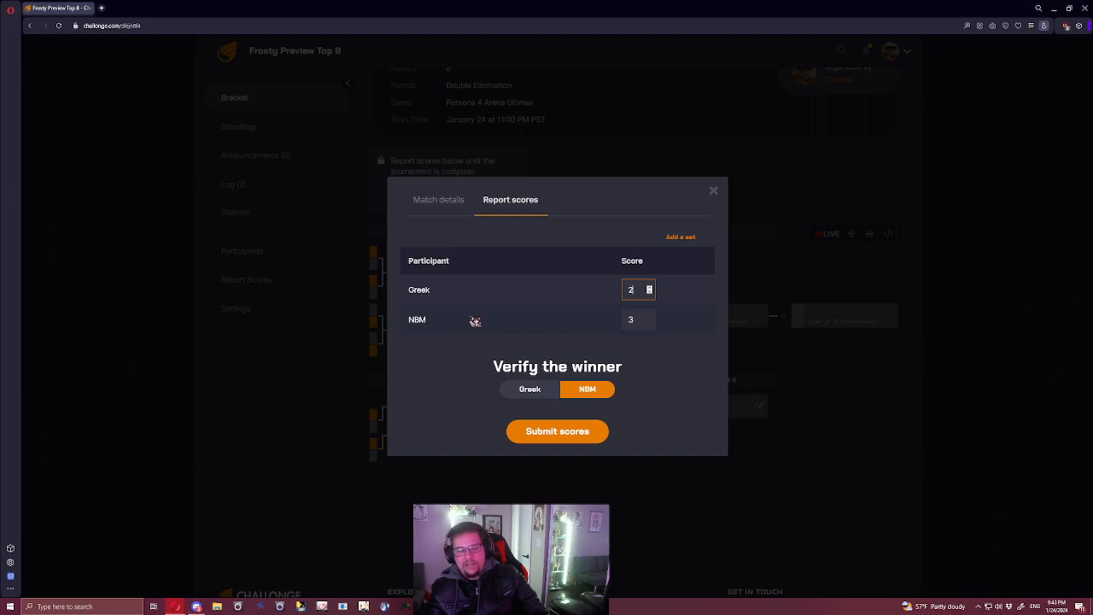
click(637, 320)
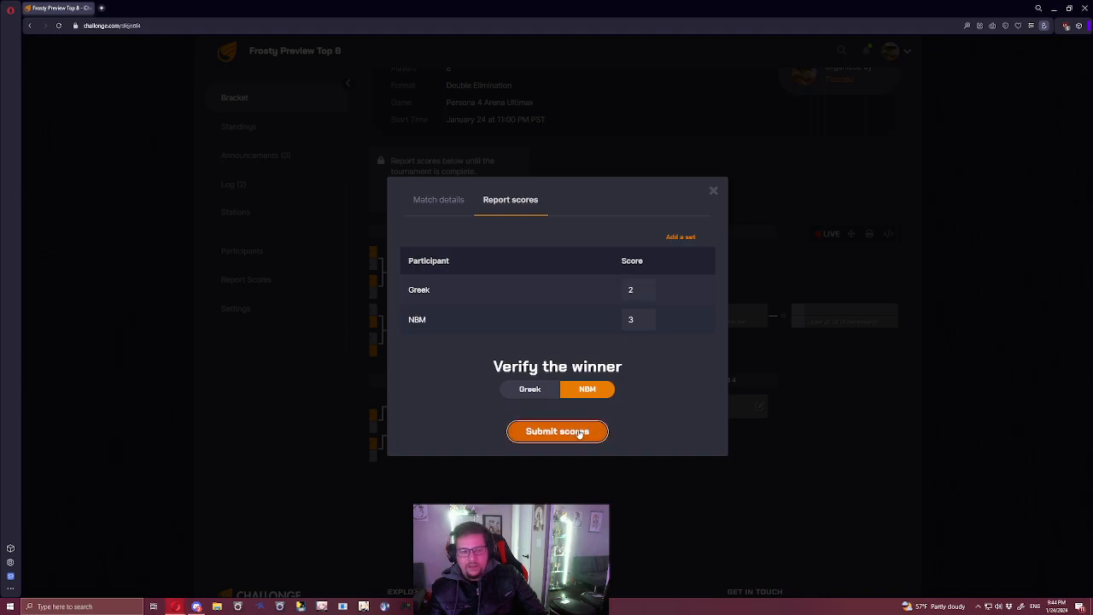
click(557, 431)
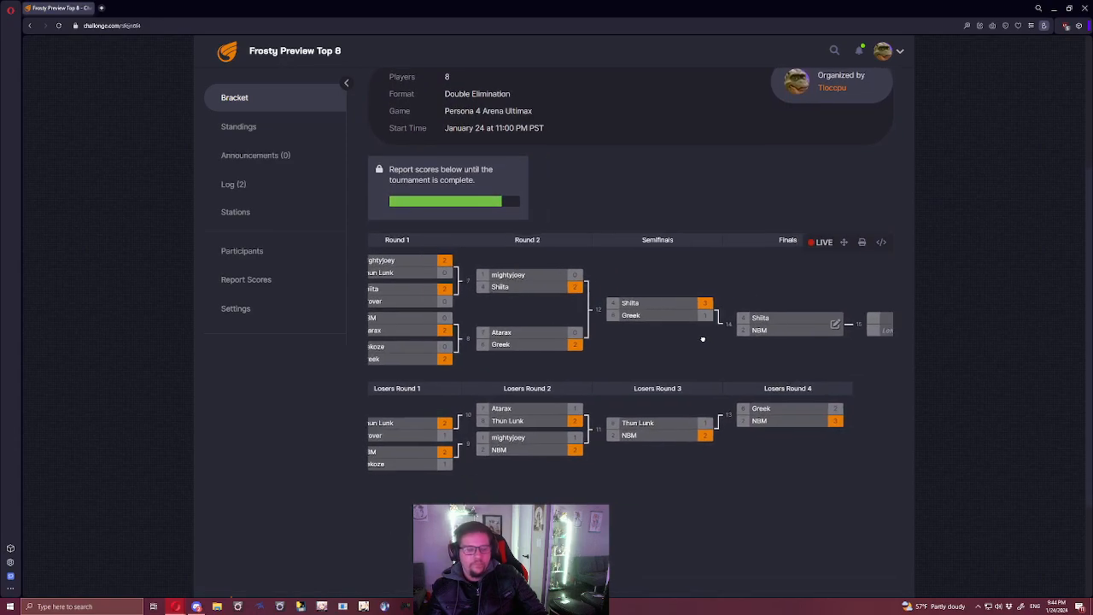
Report the Shiita vs NBM final as 1–3, with NBM as winner.
scroll(down, 3)
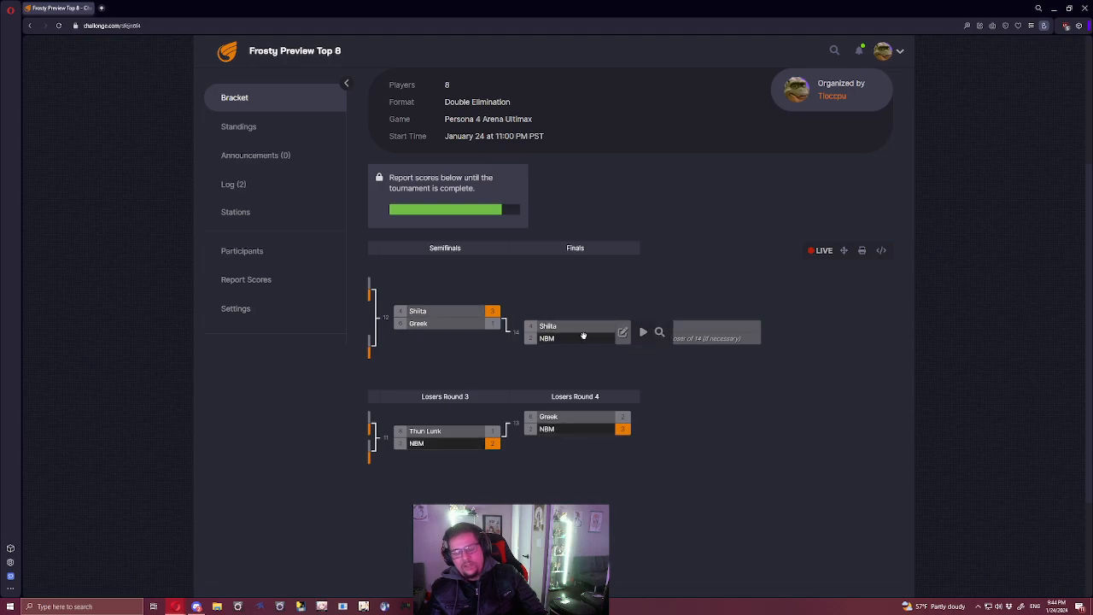
mouse_move(584, 338)
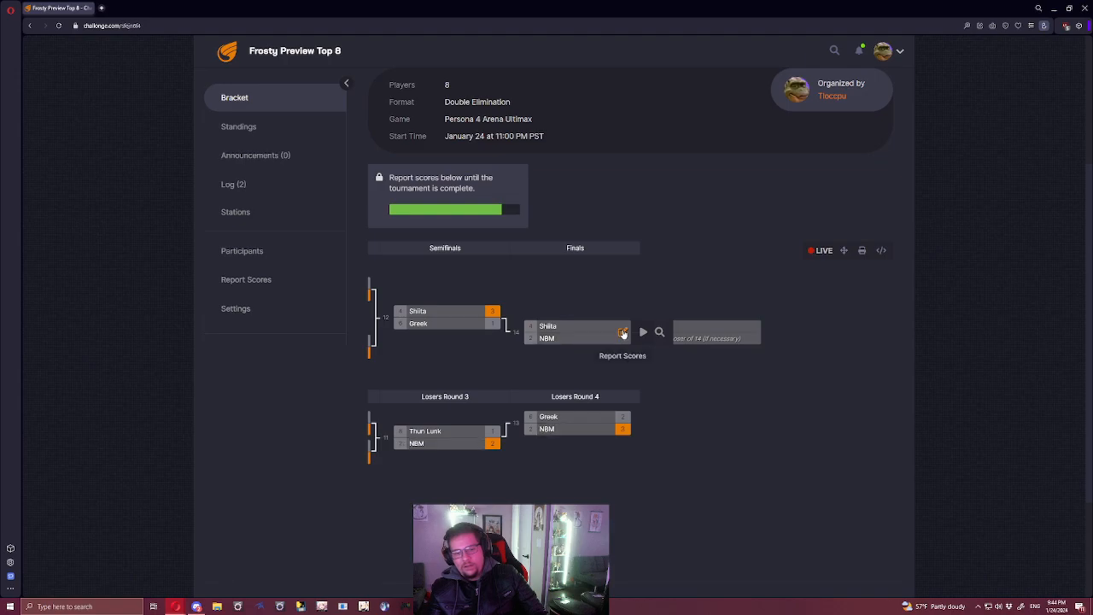
click(624, 332)
text(3)
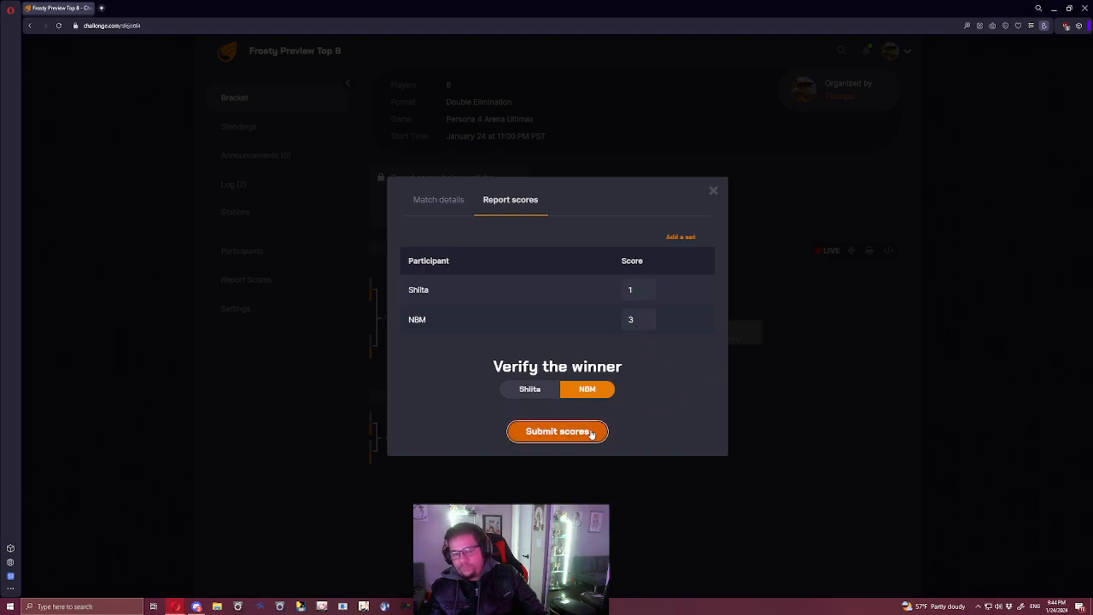
click(557, 431)
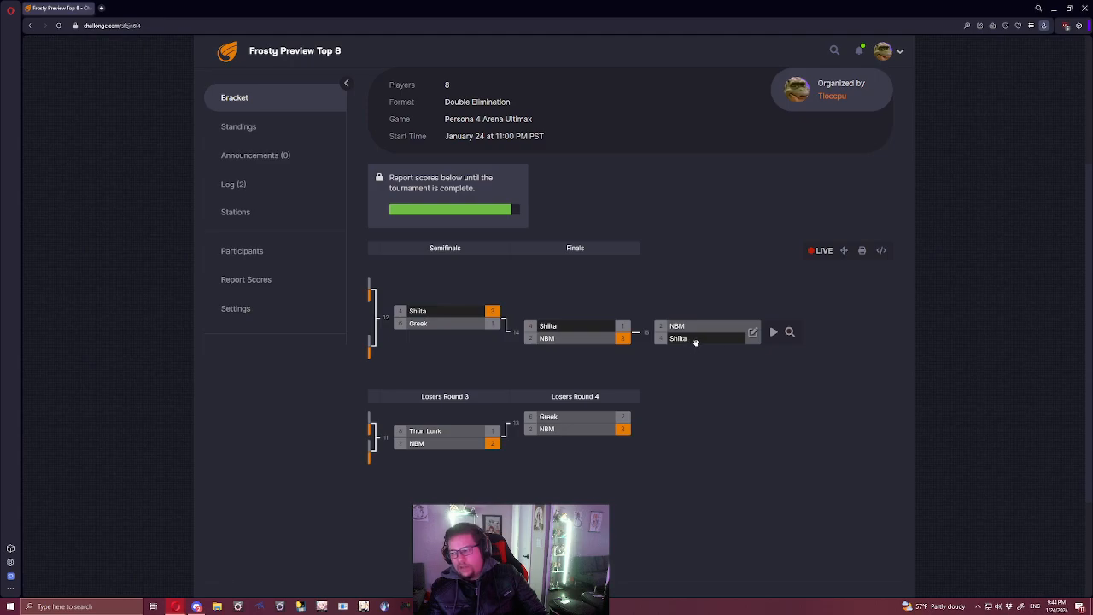
Report the NBM vs Shiita bracket-reset final as 0–3, with Shiita as winner.
click(752, 333)
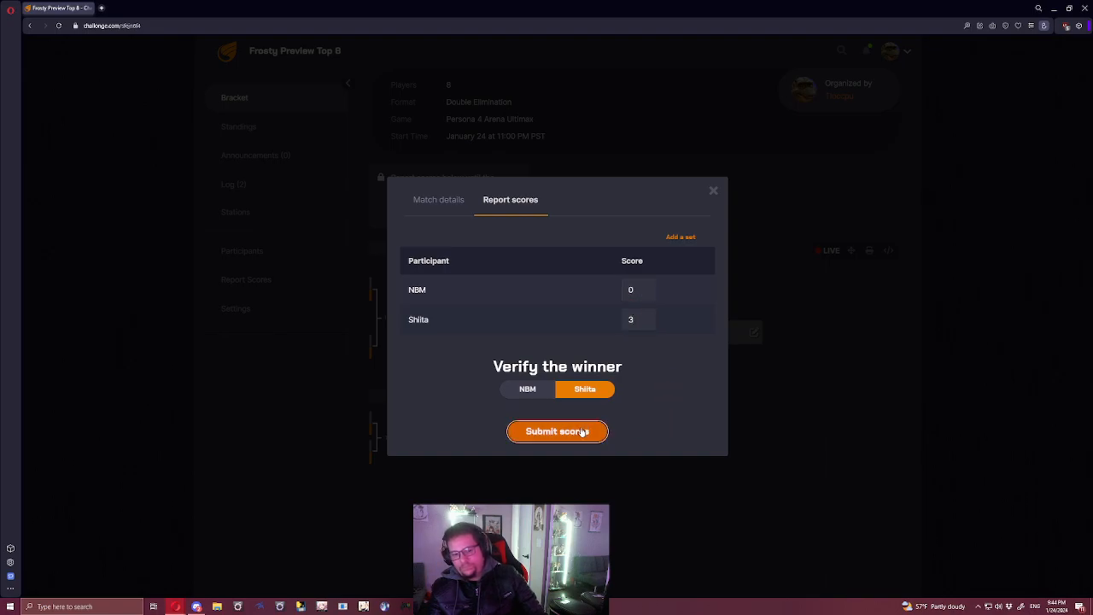
click(558, 431)
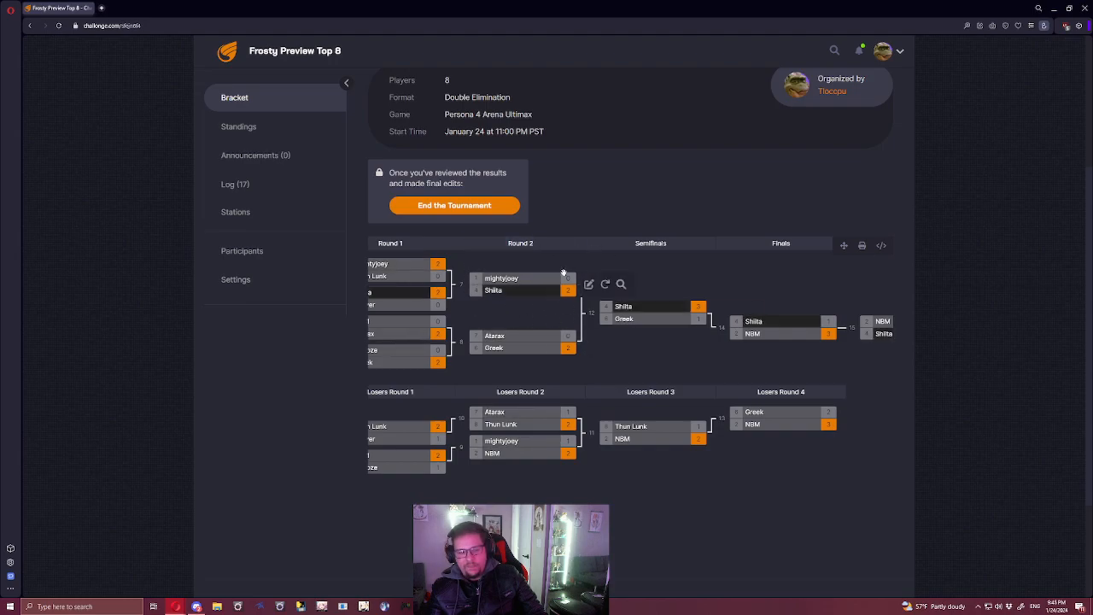
mouse_move(530, 291)
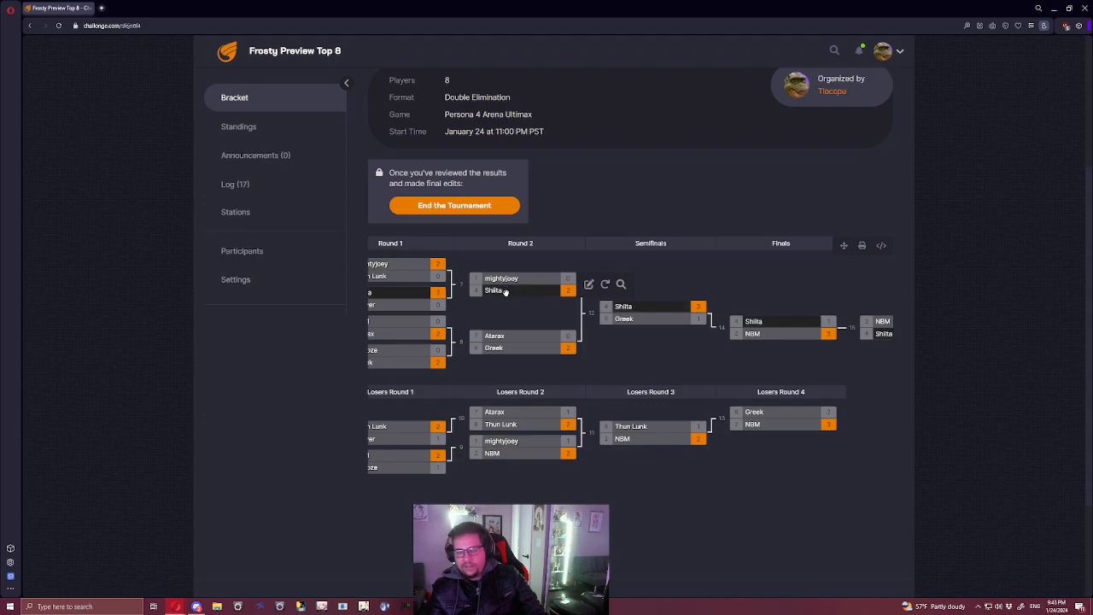
mouse_move(502, 279)
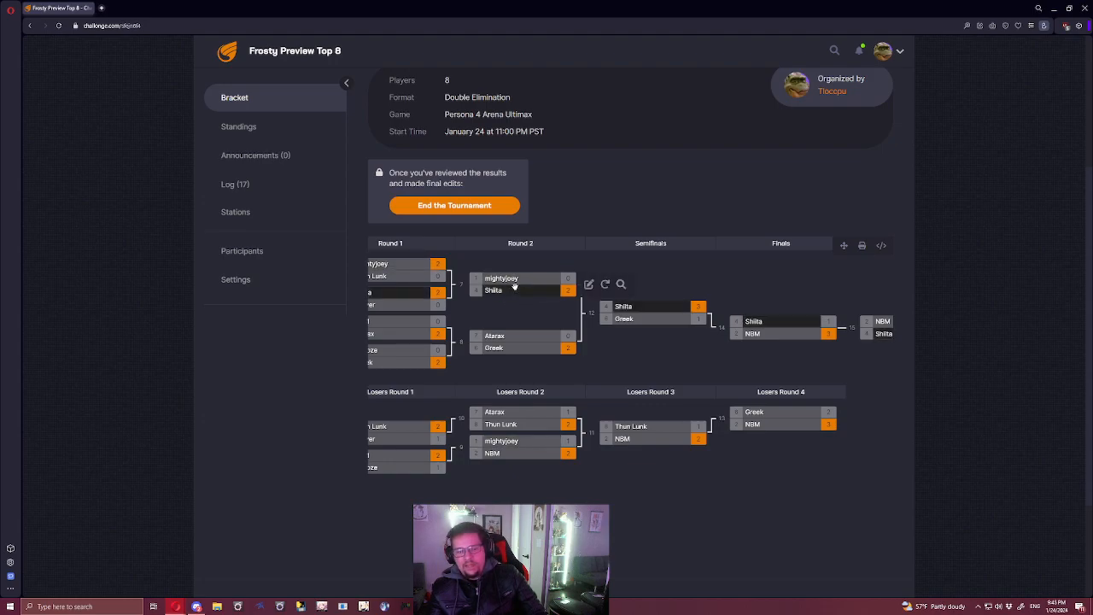
mouse_move(515, 290)
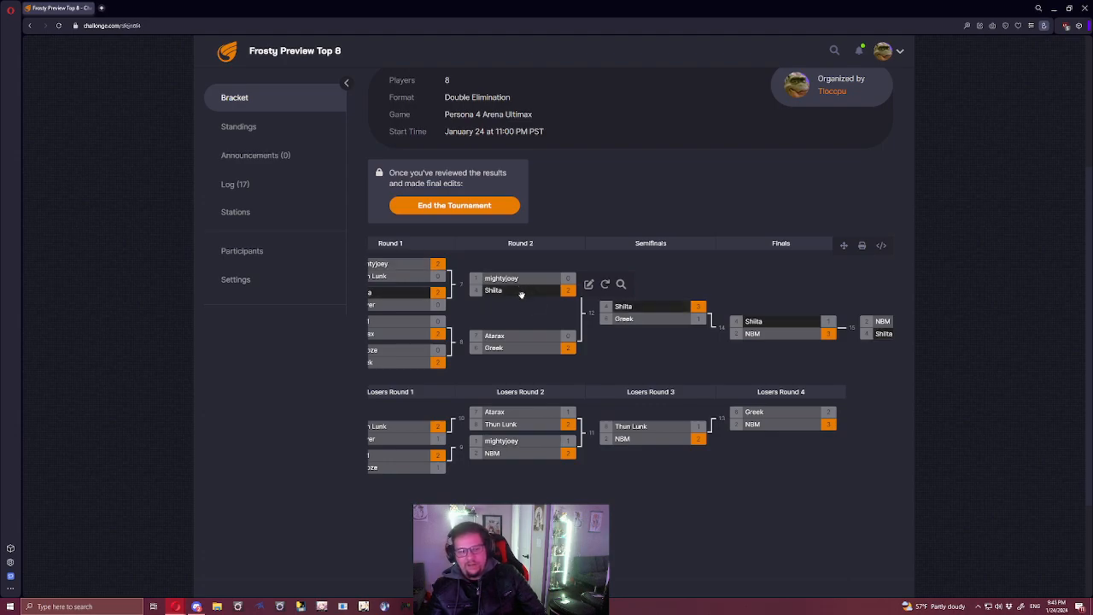
mouse_move(521, 290)
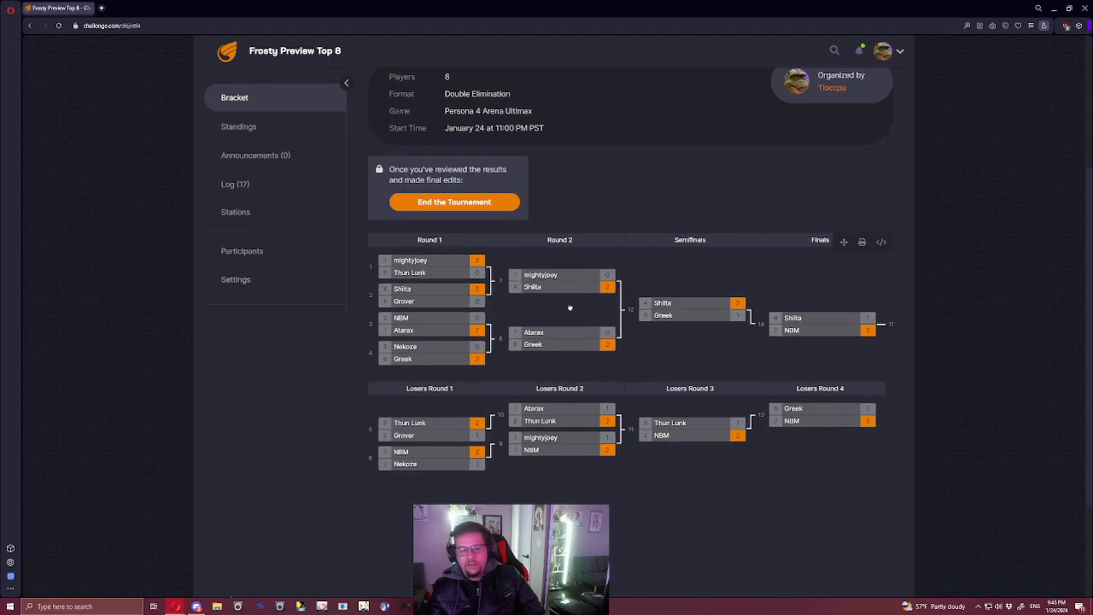
Scroll through the Frosty Preview Top 8 bracket, checking every winners and losers match score.
scroll(down, 3)
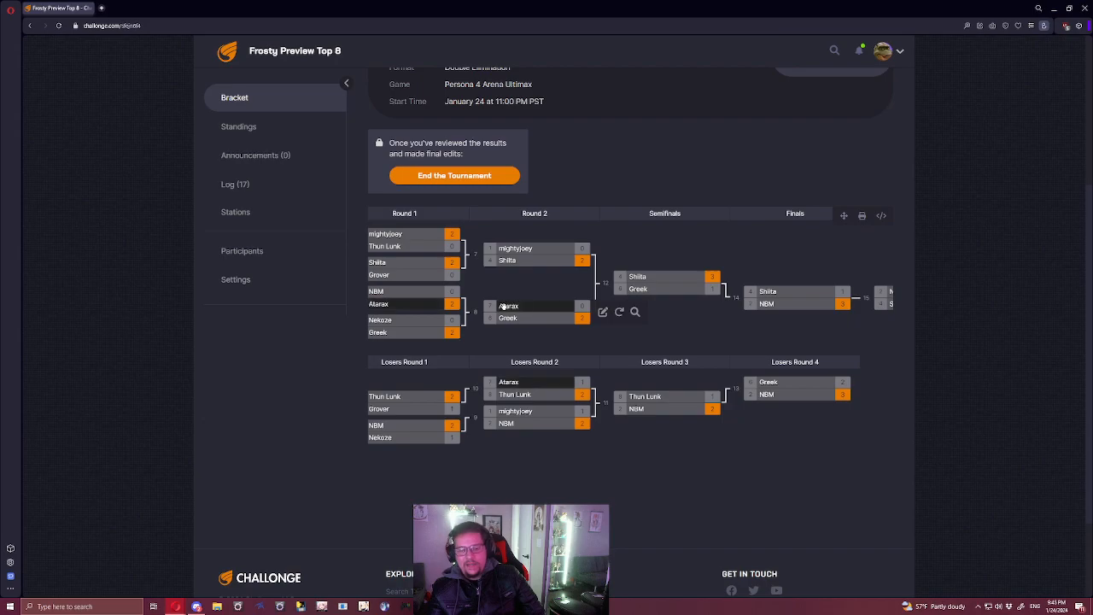
mouse_move(524, 303)
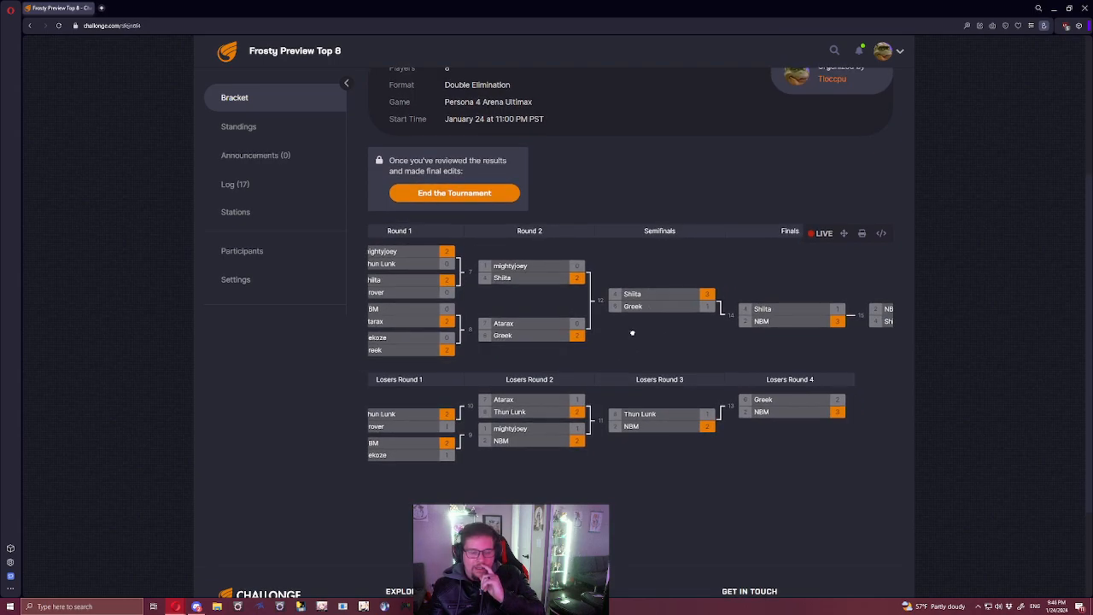
scroll(down, 3)
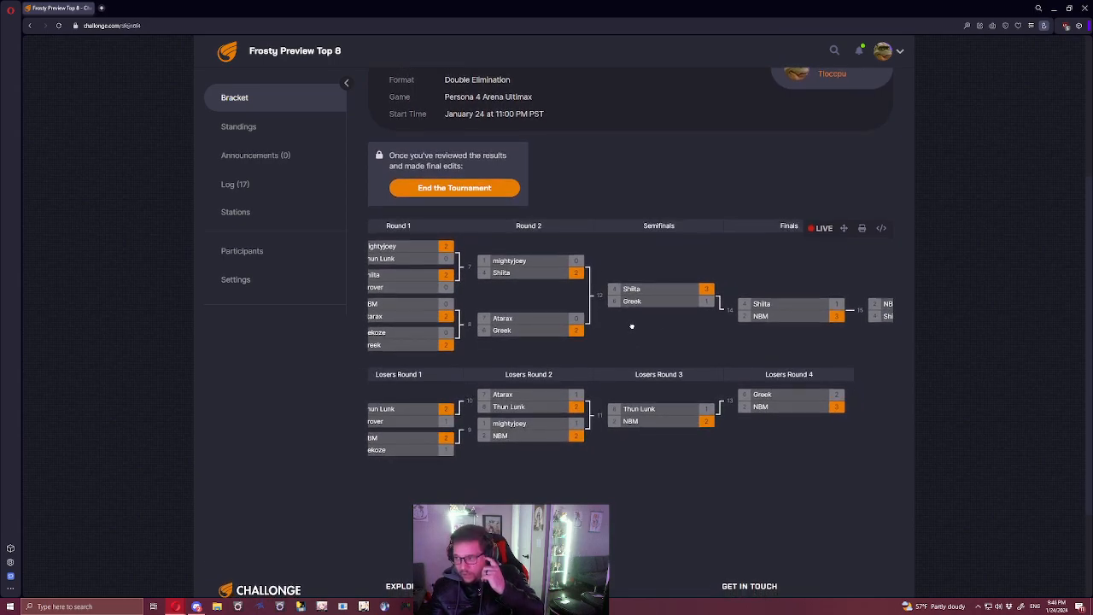
scroll(down, 3)
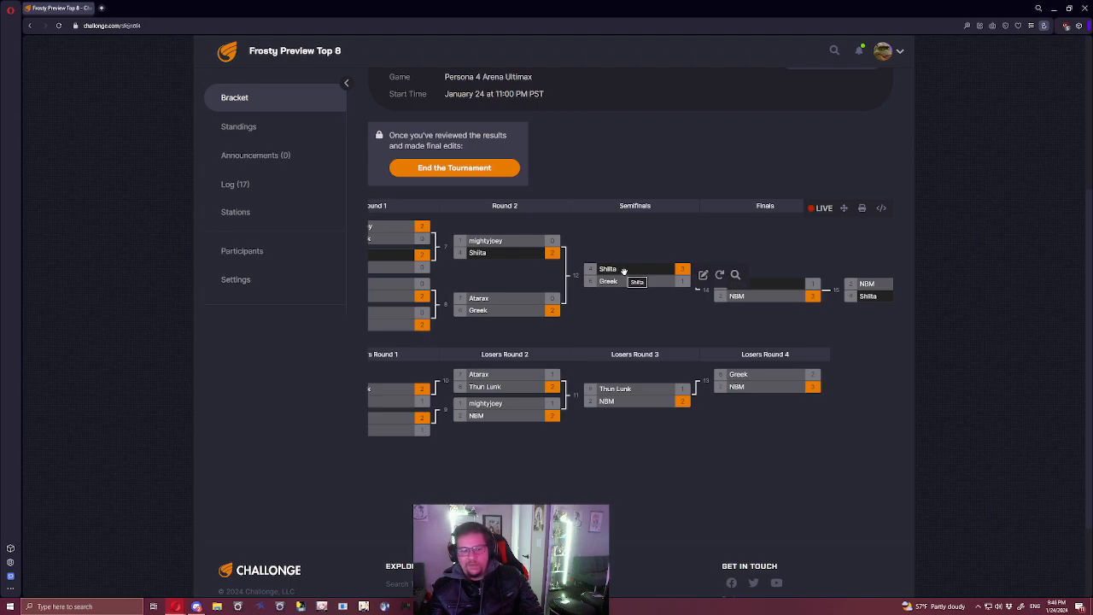
scroll(down, 3)
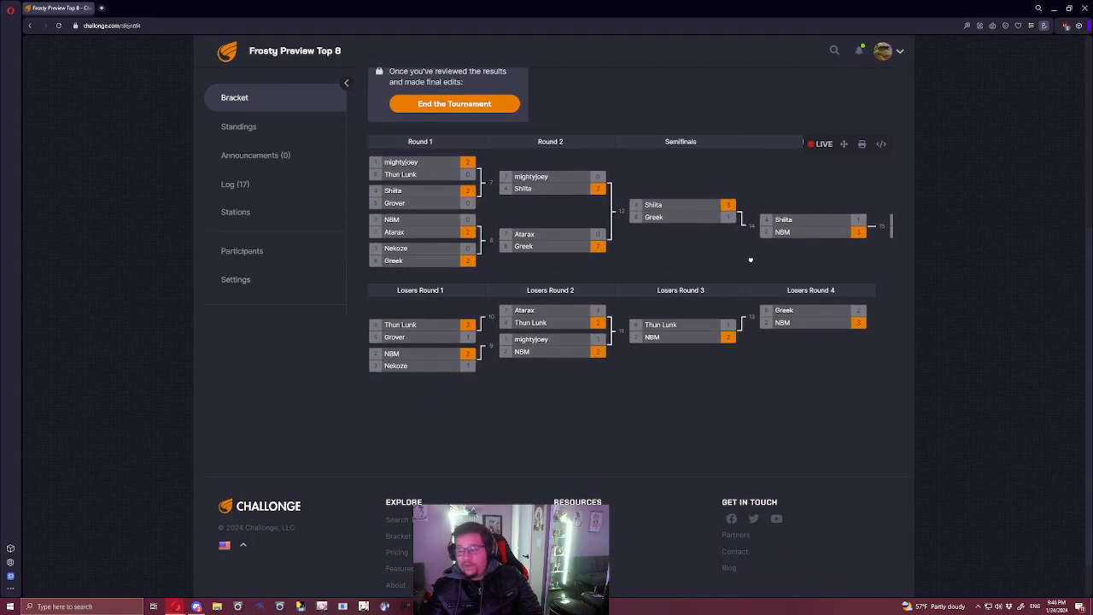
scroll(down, 3)
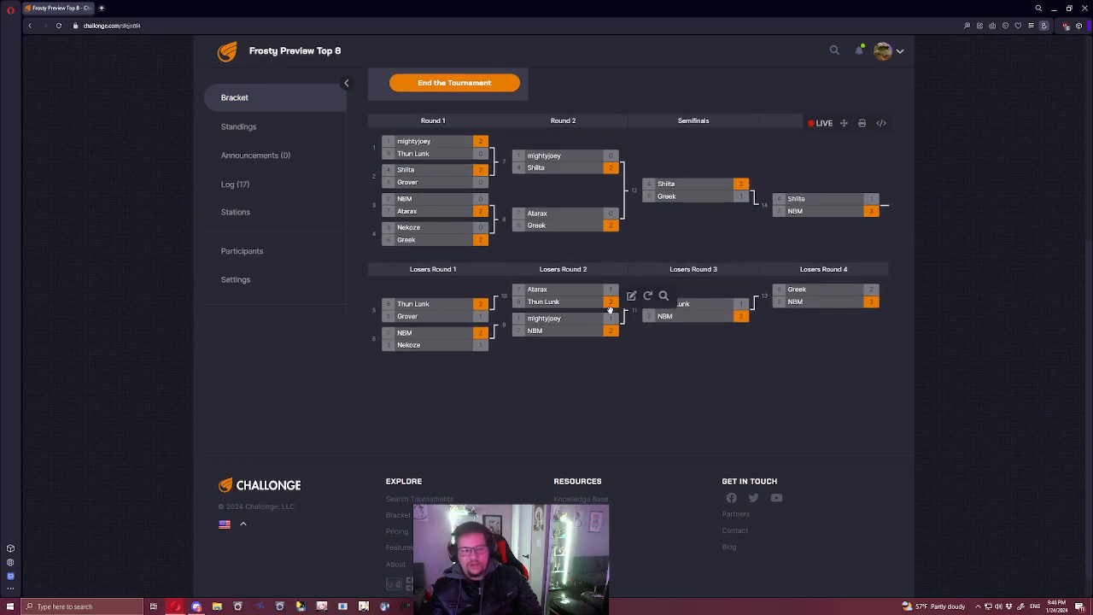
scroll(down, 3)
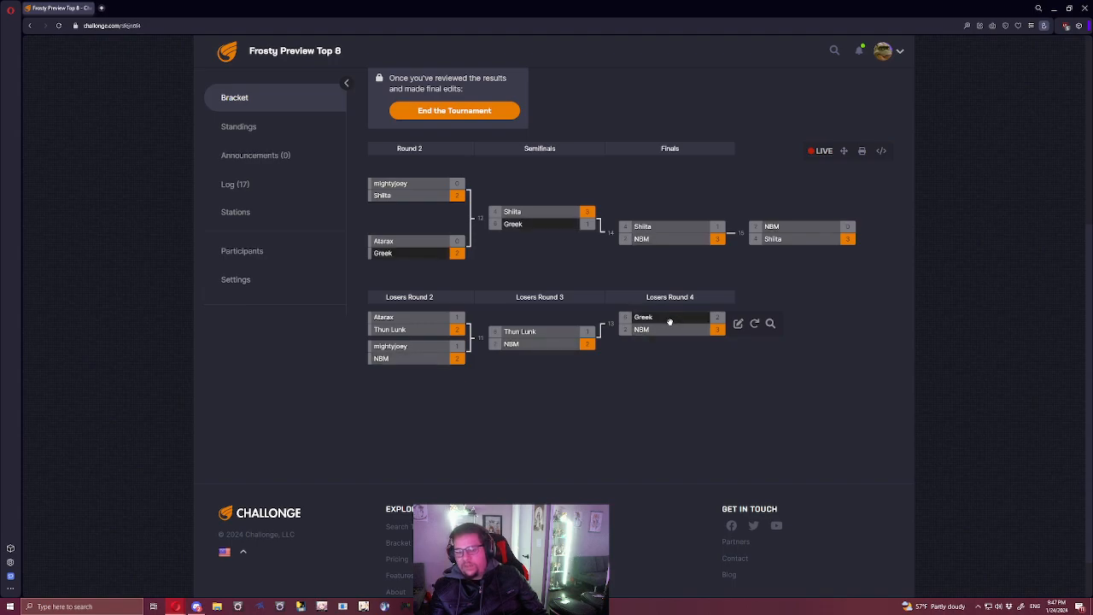
mouse_move(720, 274)
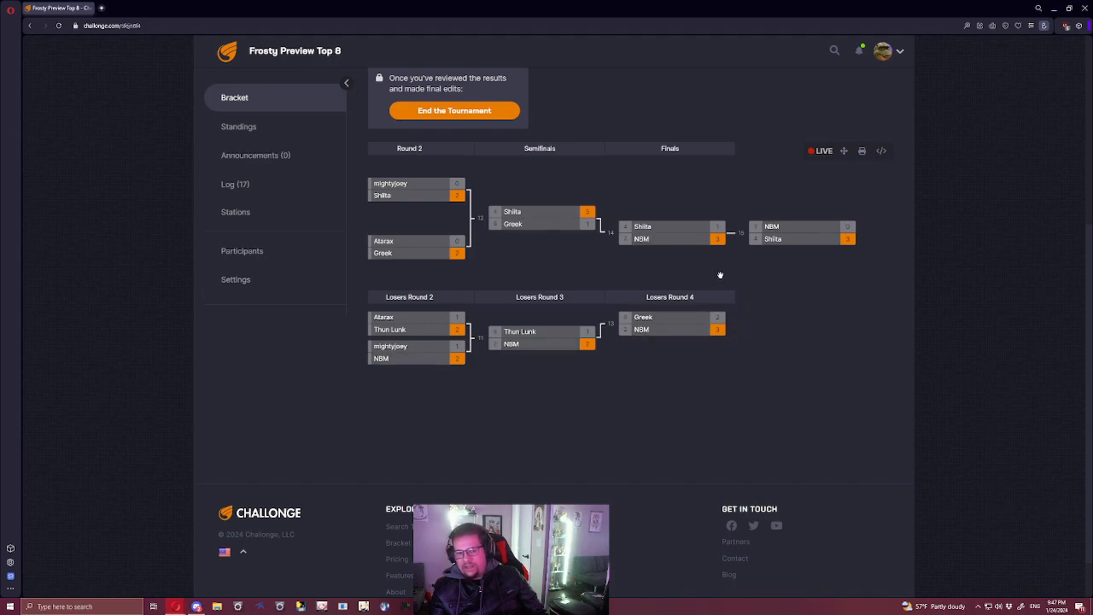
mouse_move(732, 266)
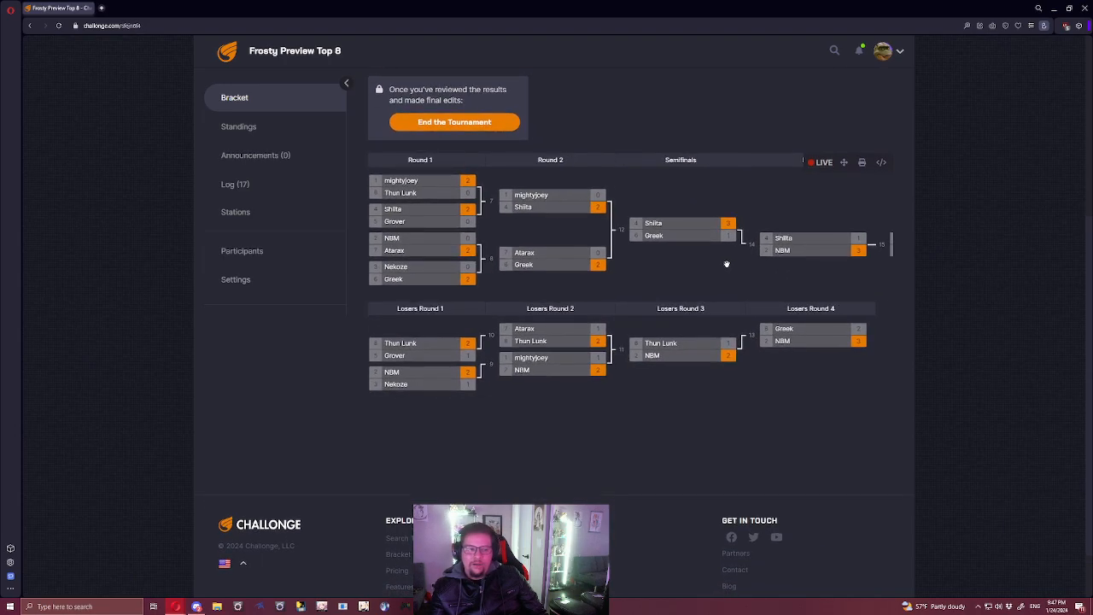
mouse_move(758, 273)
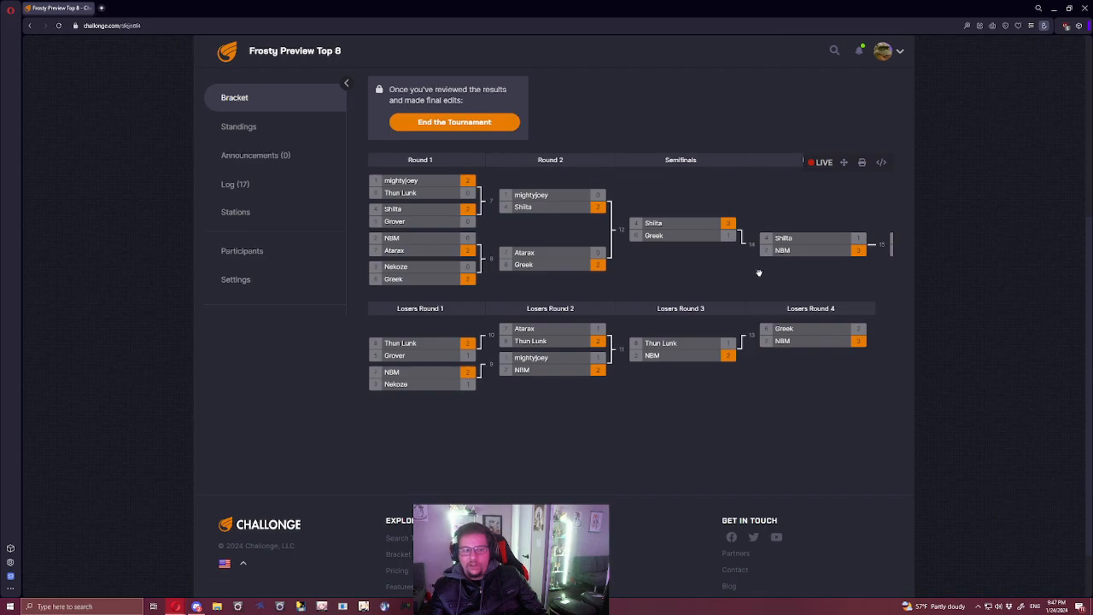
mouse_move(800, 276)
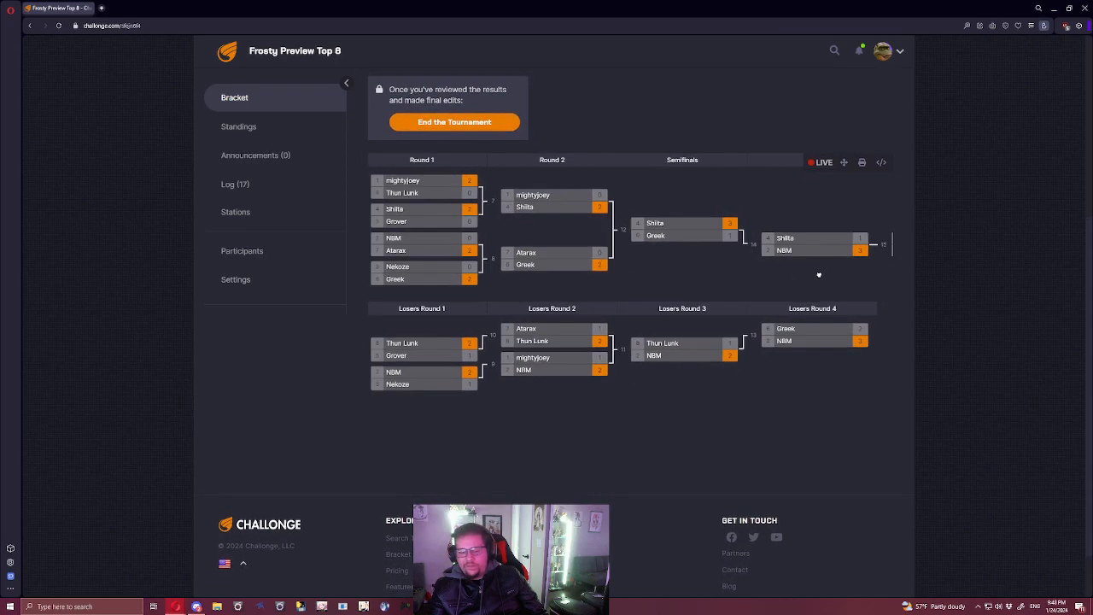
scroll(down, 3)
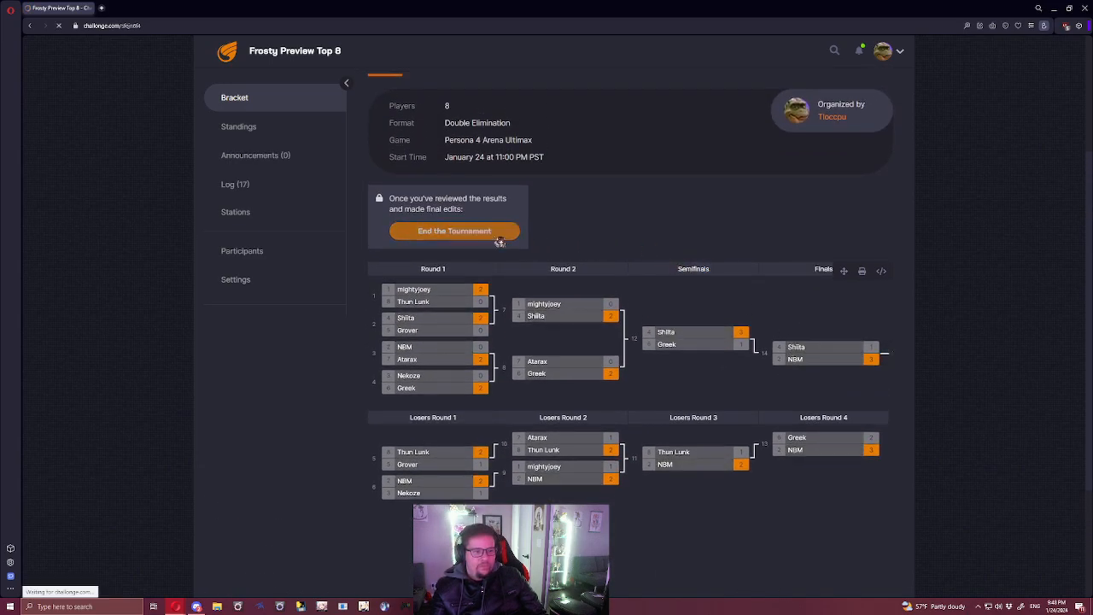
End the tournament and expand Final Results: Shiita first, NBM second, Greek third.
click(454, 230)
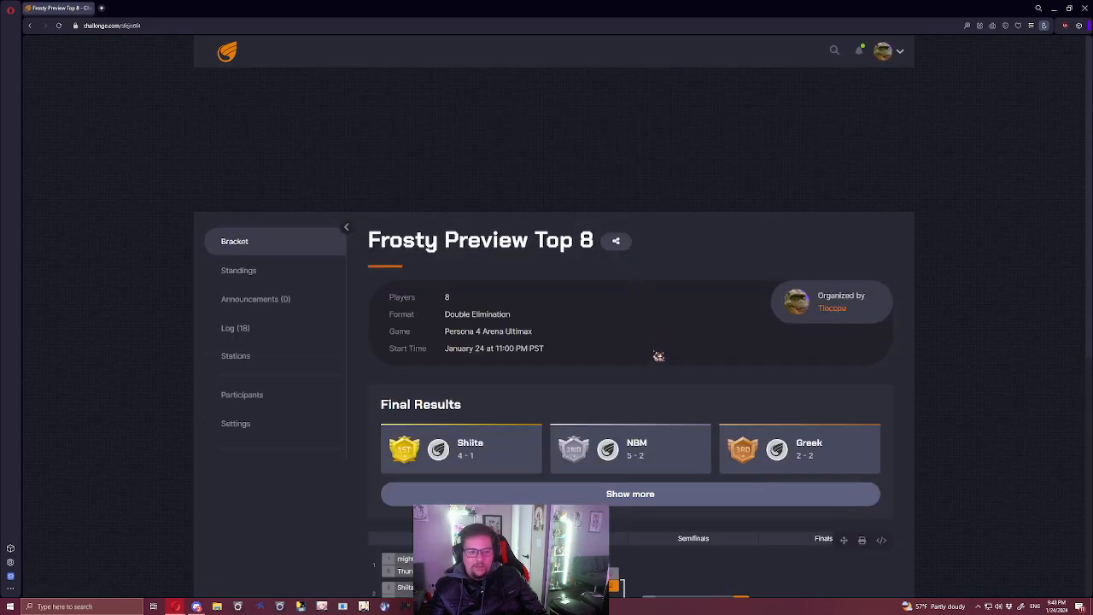
click(630, 493)
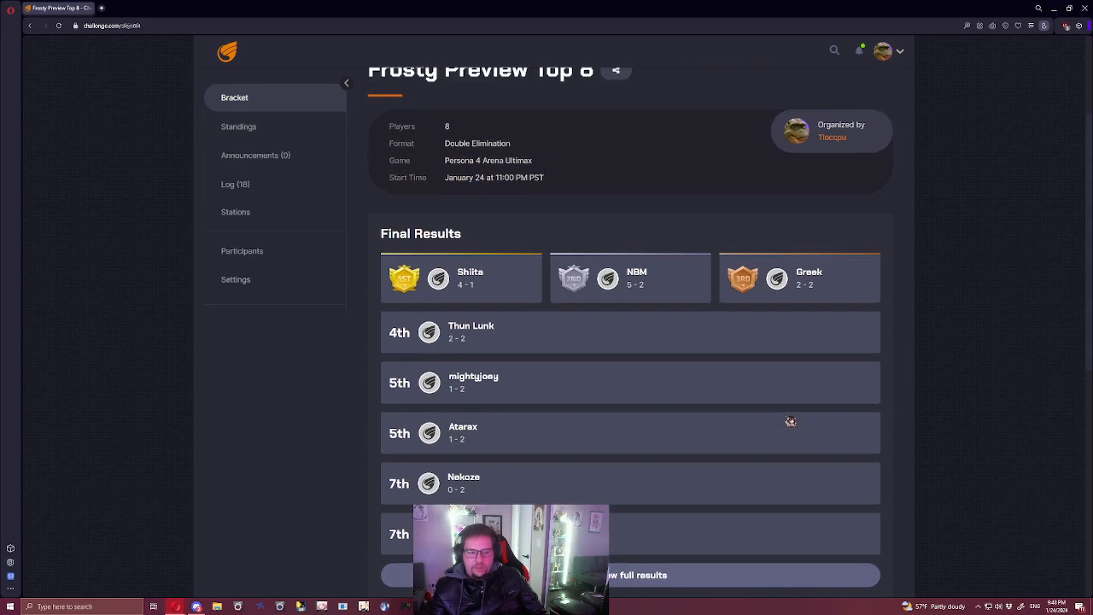
scroll(down, 3)
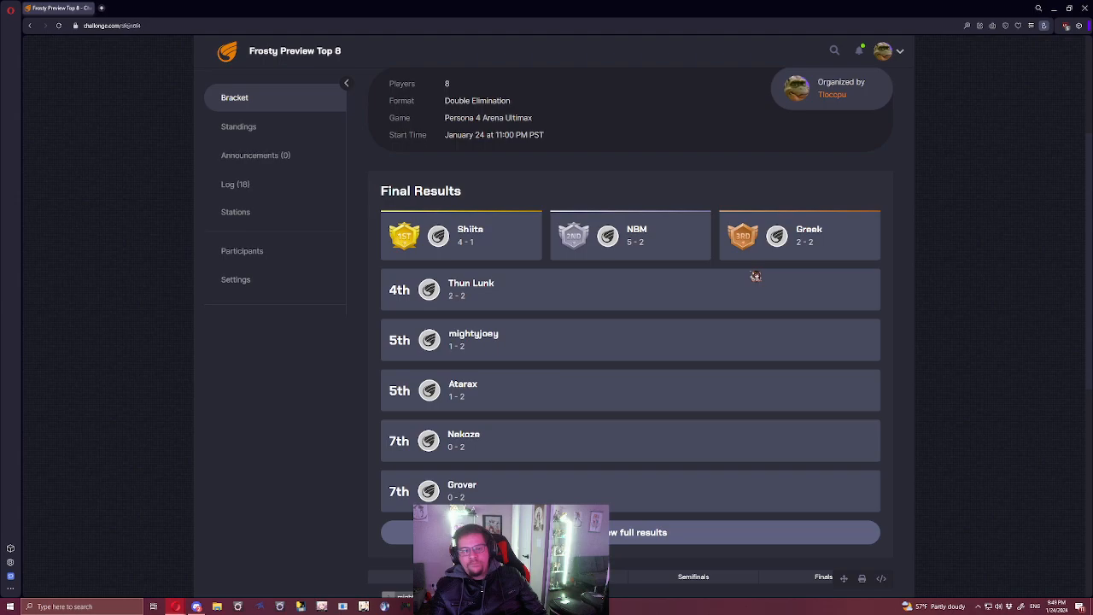
scroll(down, 3)
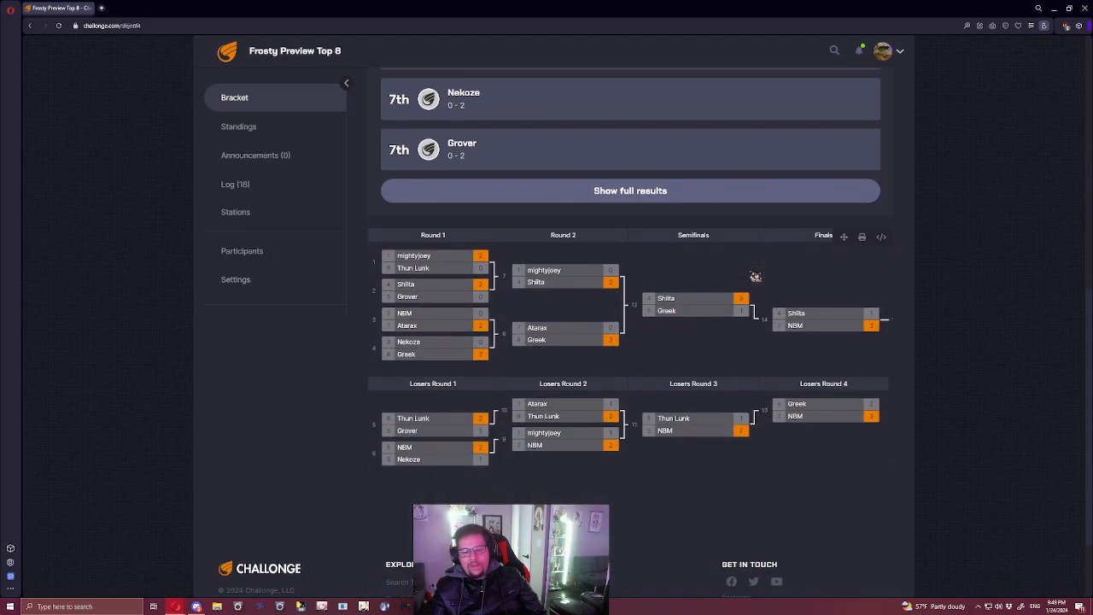
mouse_move(721, 355)
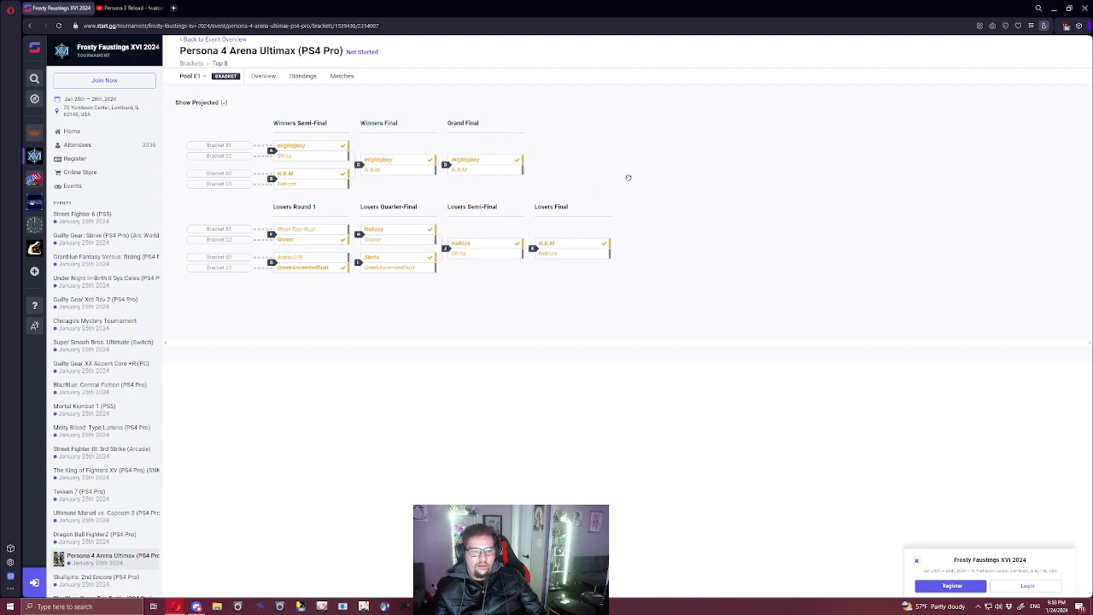
mouse_move(574, 194)
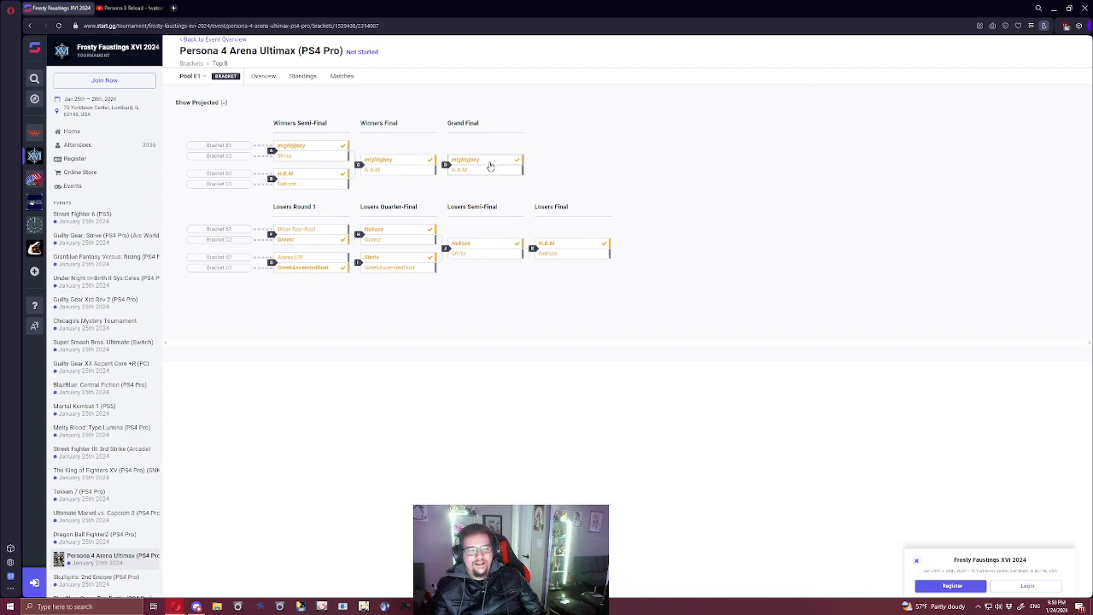
mouse_move(498, 175)
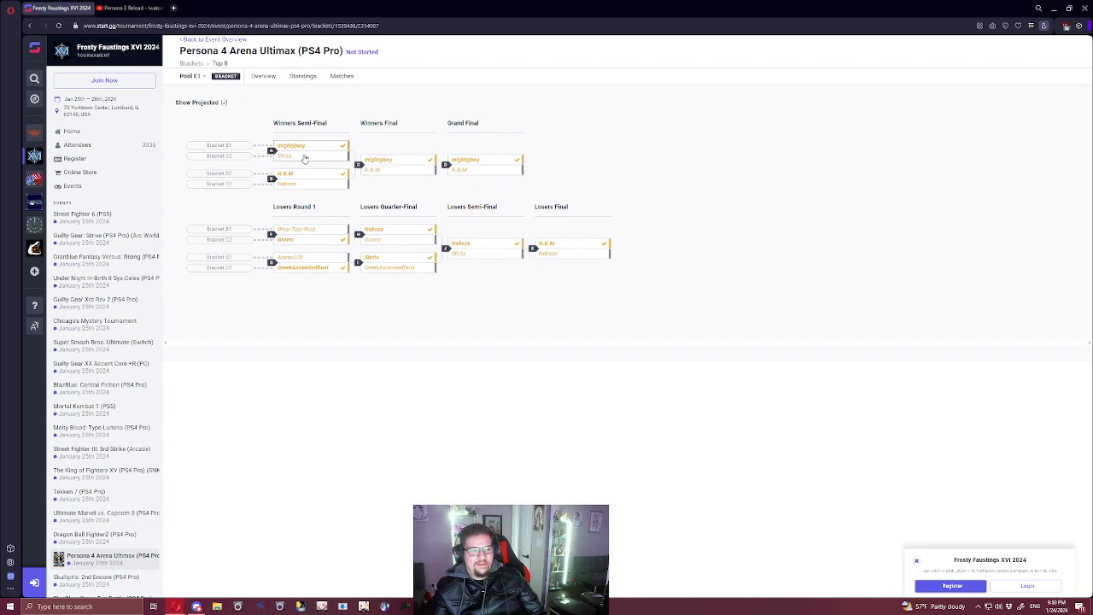
mouse_move(582, 184)
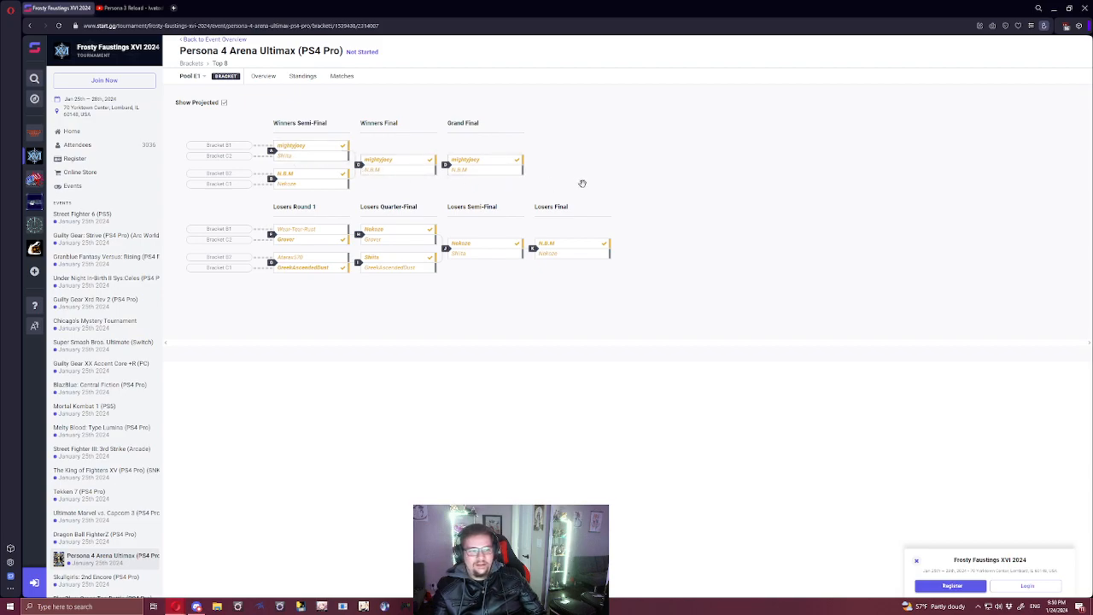
mouse_move(401, 260)
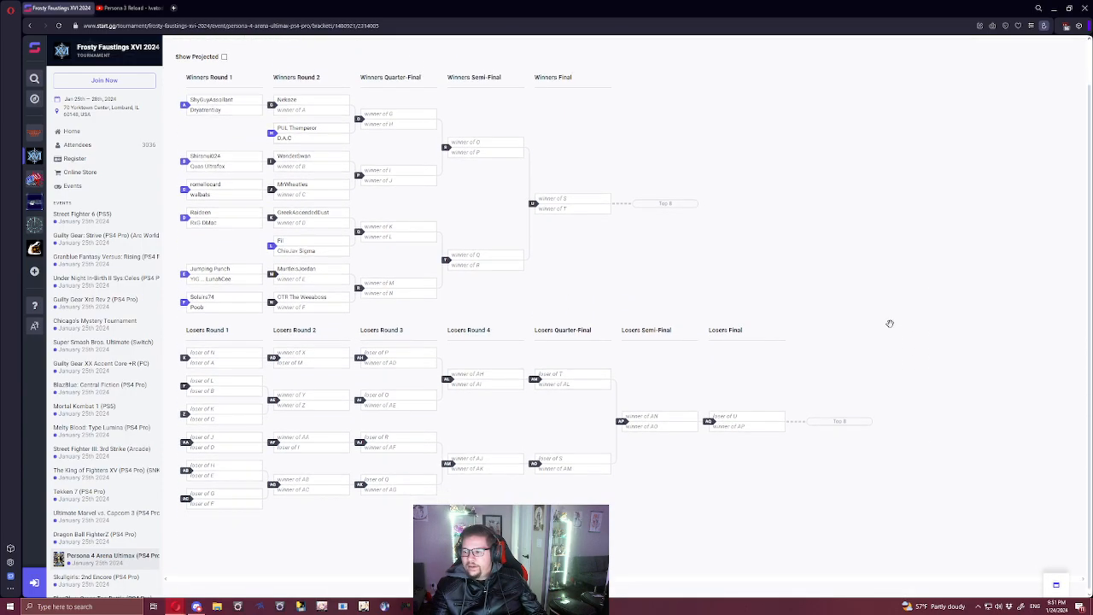
mouse_move(829, 268)
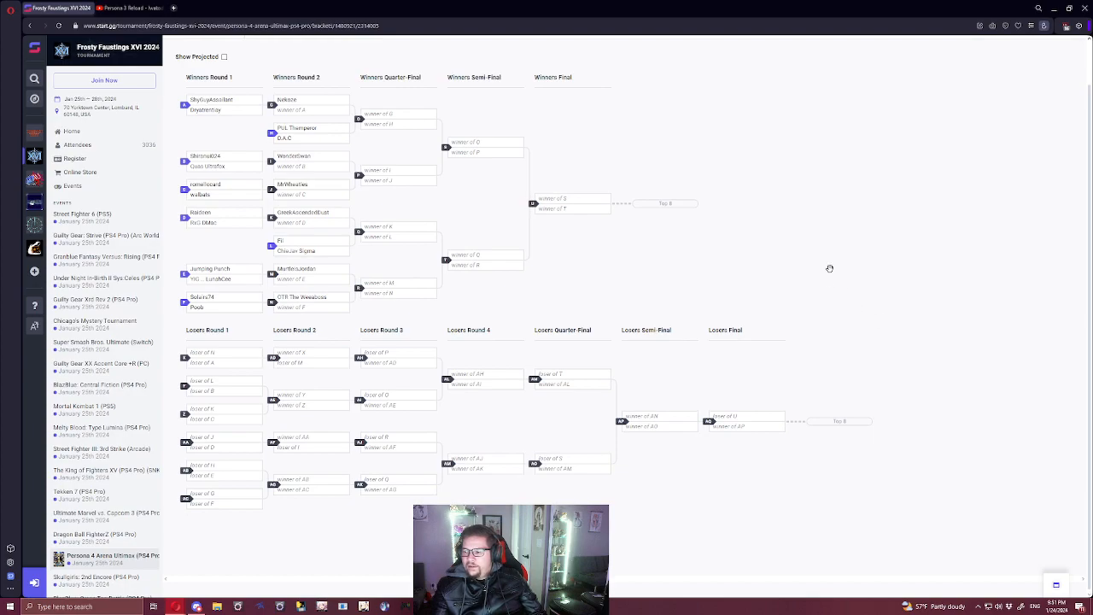
mouse_move(730, 240)
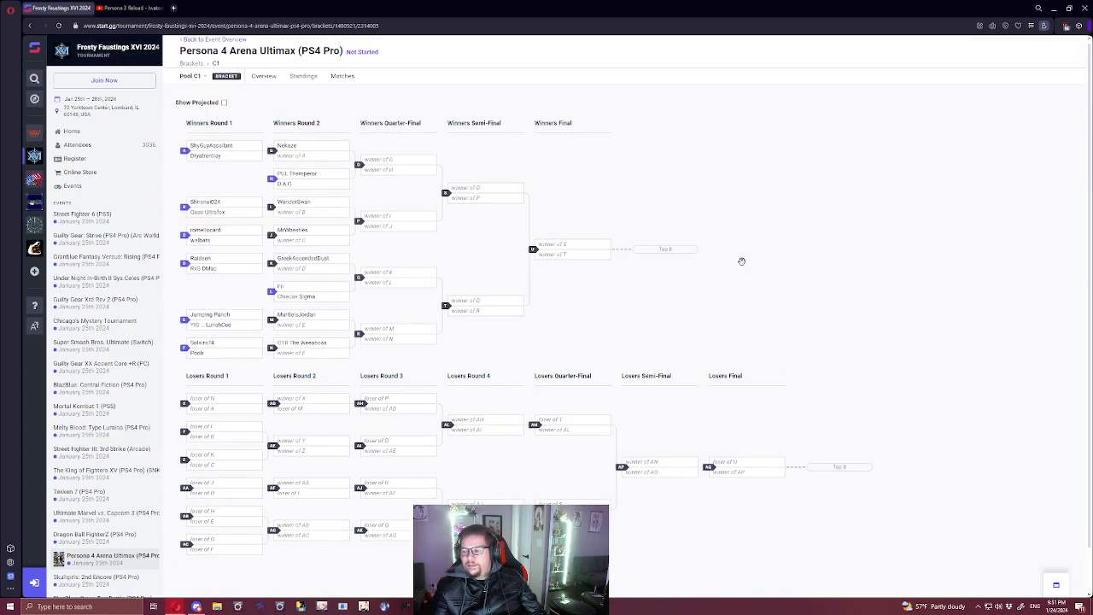
mouse_move(725, 304)
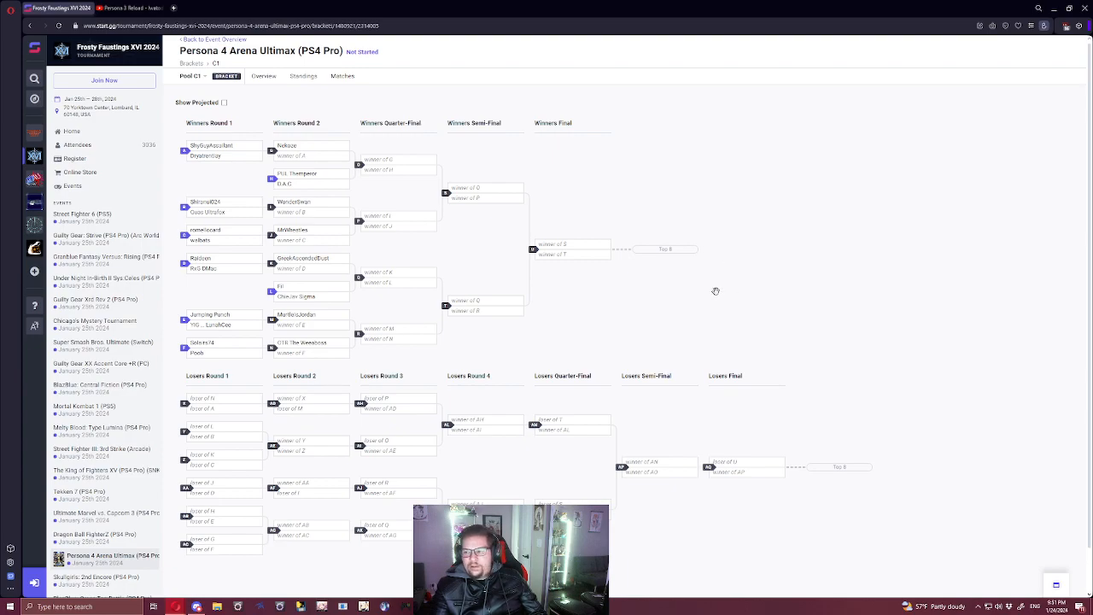
mouse_move(488, 238)
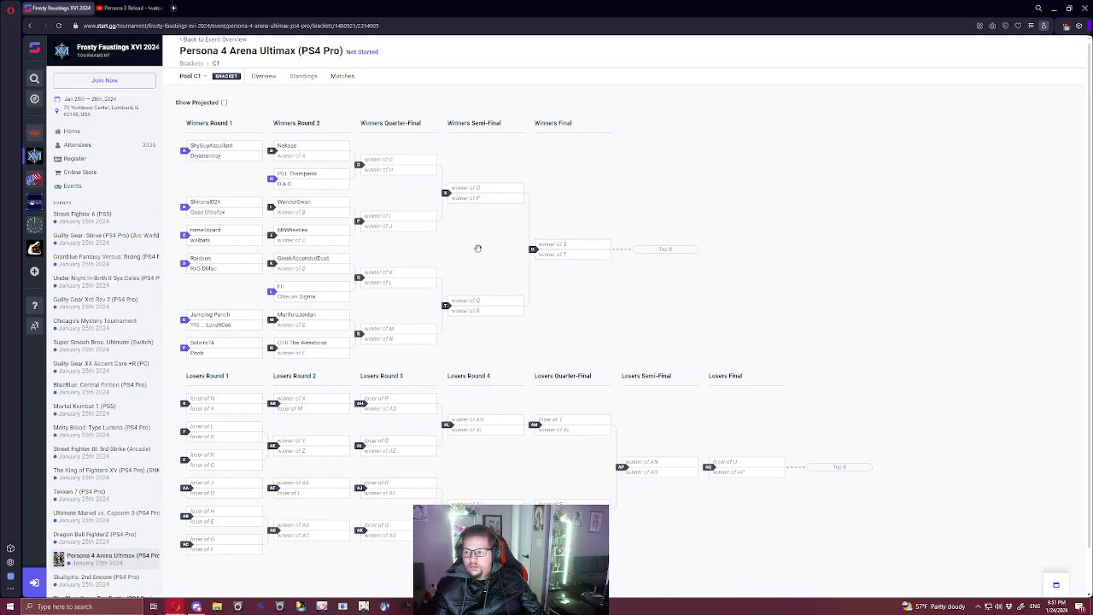
mouse_move(502, 278)
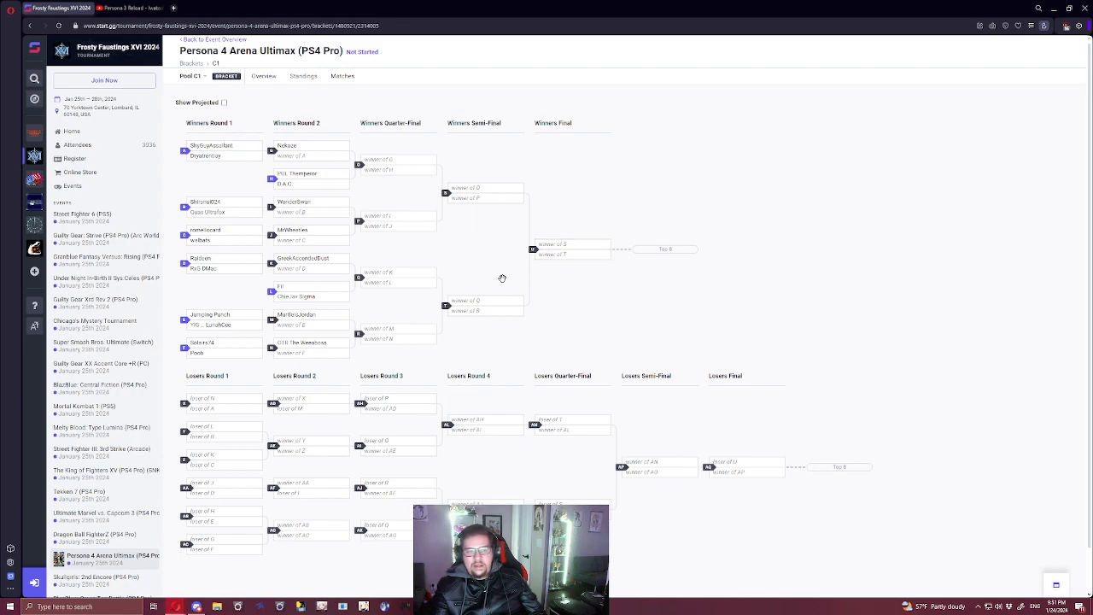